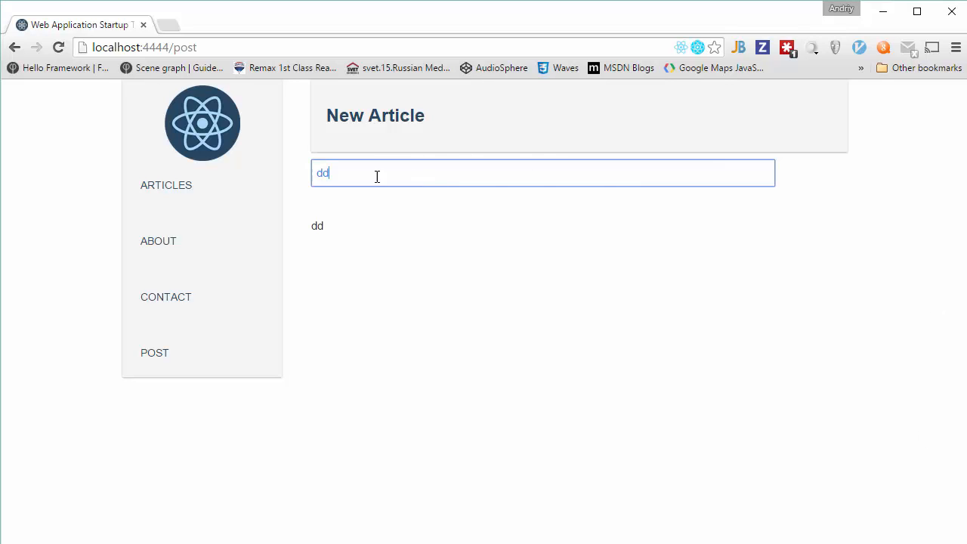
Step: Enter 'ddd' in the New Article title field so it echoes below the form
{"action": "type", "text": "ddd"}
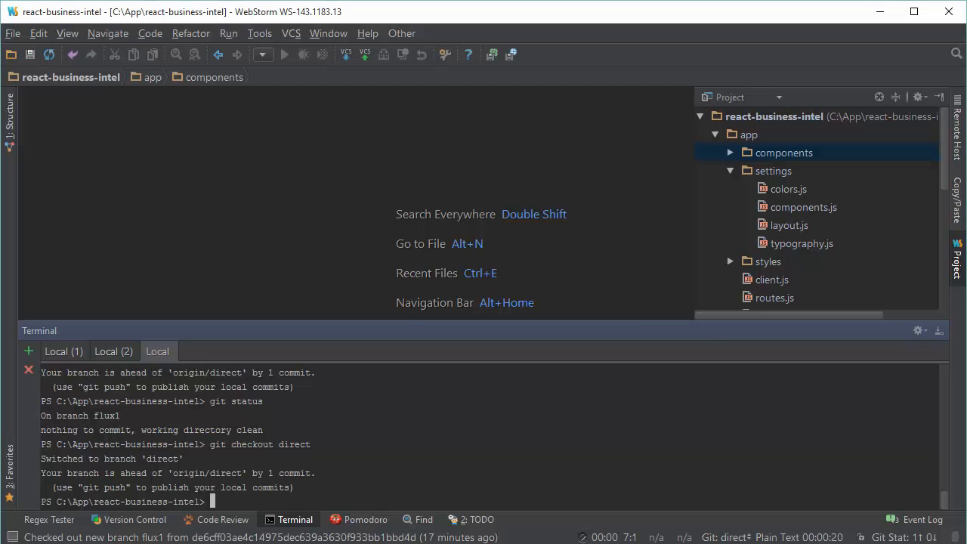
{"action": "mouse_move", "coordinate": [408, 160]}
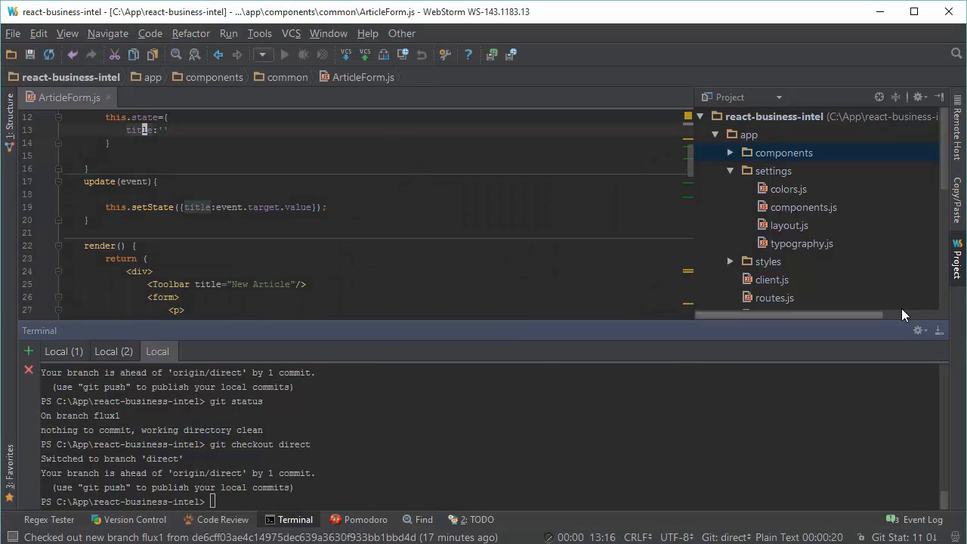
Step: Hide the Terminal tool window and show ArticleForm.js with its title state and input code
{"action": "left_click", "coordinate": [293, 519]}
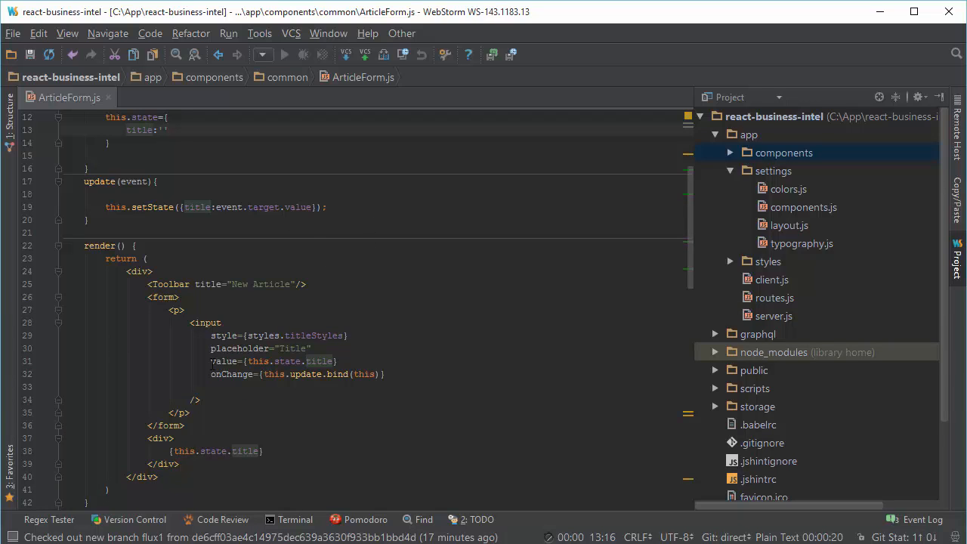
{"action": "left_click", "coordinate": [143, 130]}
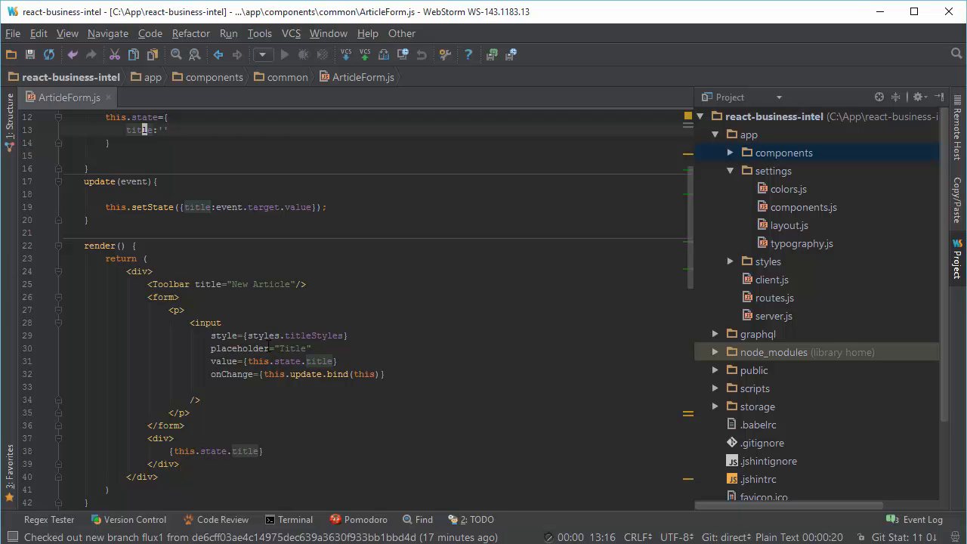
{"action": "scroll", "scroll_direction": "up", "scroll_amount": 3}
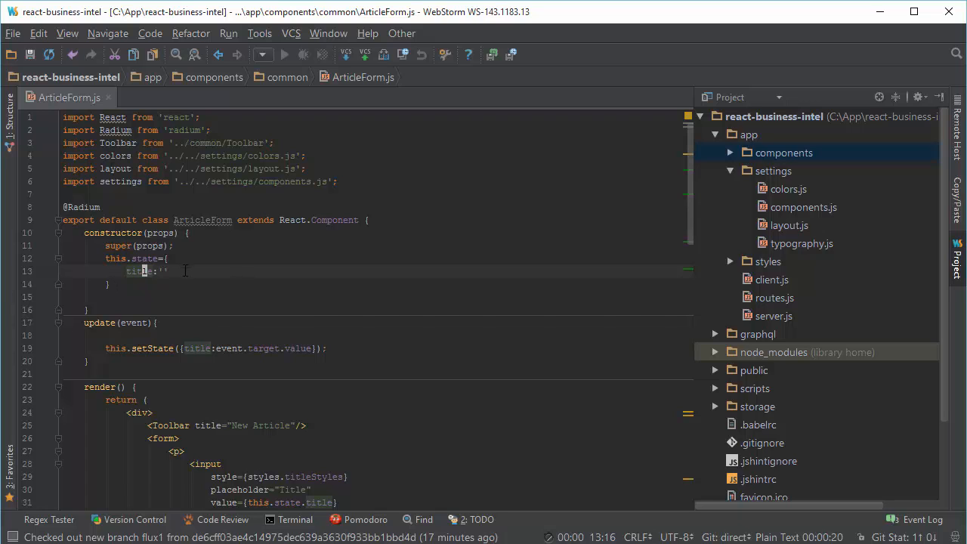
{"action": "scroll", "scroll_direction": "down", "scroll_amount": 3}
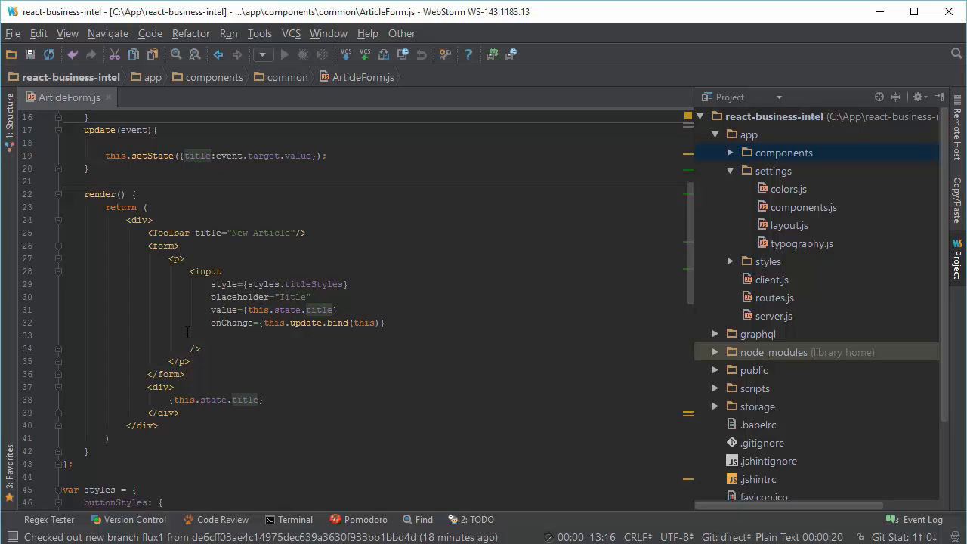
{"action": "mouse_move", "coordinate": [331, 323]}
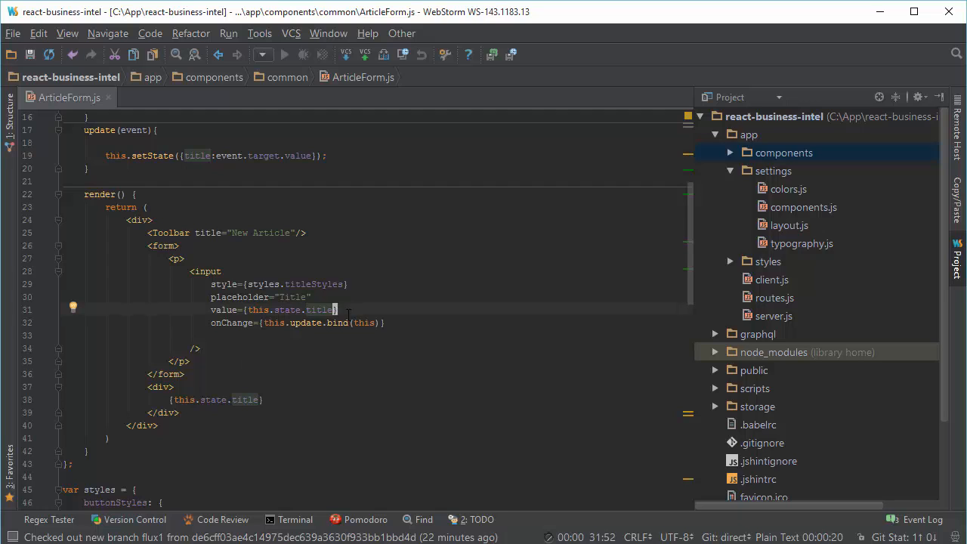
Step: Check out the flux1 branch from the terminal and review ArticleForm's connectToStores code
{"action": "left_click", "coordinate": [293, 519]}
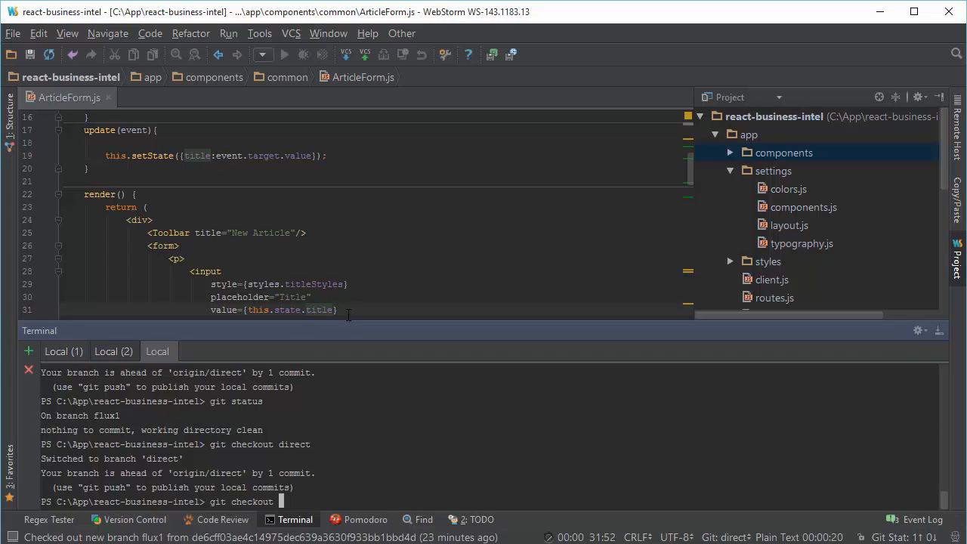
{"action": "type", "text": "flux"}
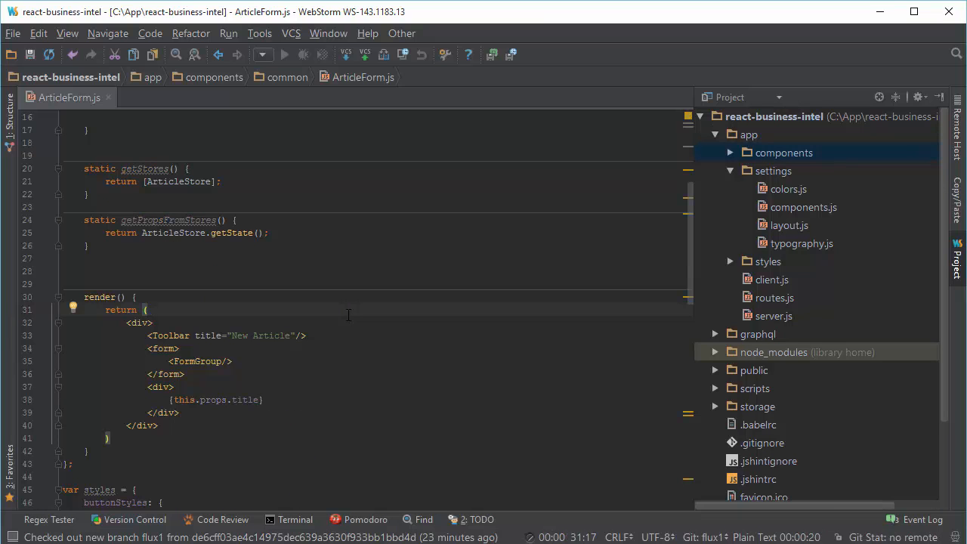
{"action": "scroll", "scroll_direction": "up", "scroll_amount": 3}
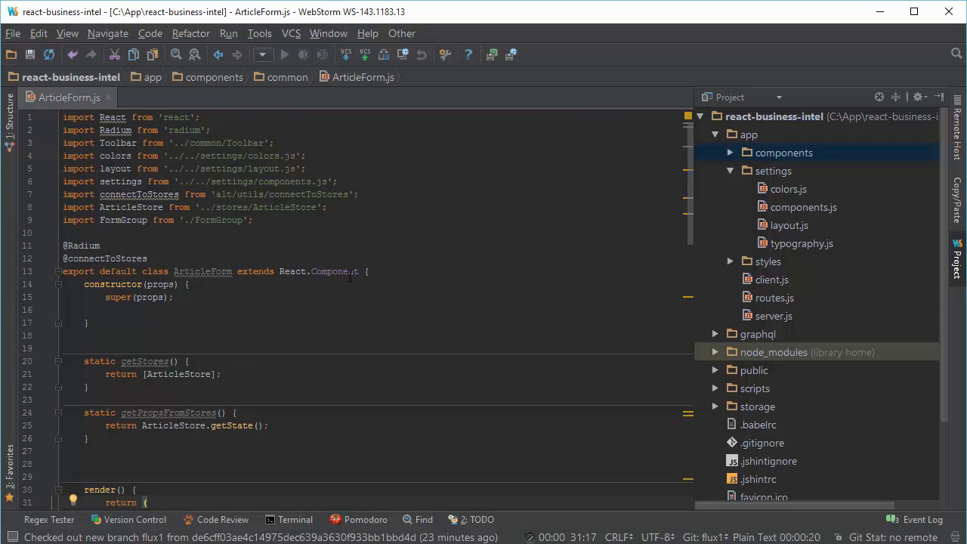
{"action": "scroll", "scroll_direction": "down", "scroll_amount": 3}
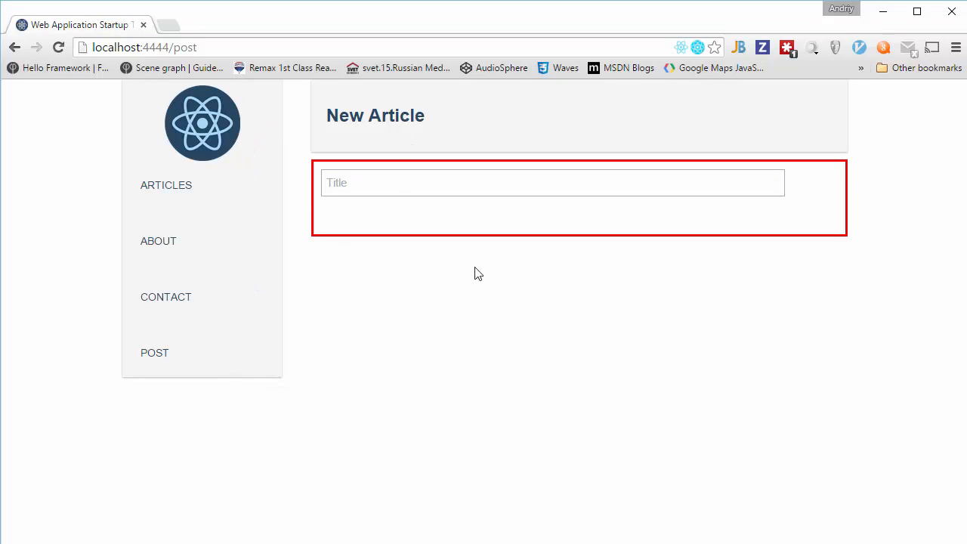
{"action": "mouse_move", "coordinate": [320, 184]}
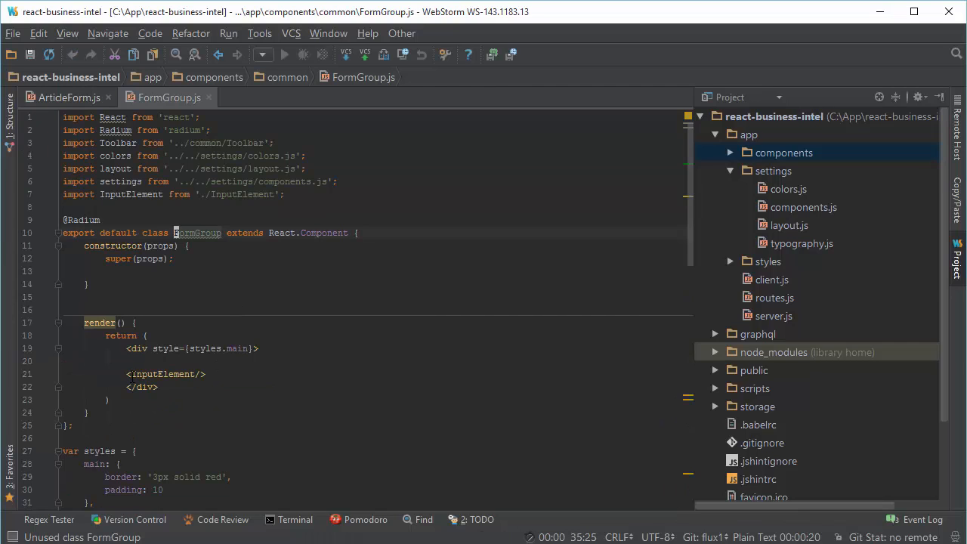
Step: Review FormGroup.js and scroll through its styles
{"action": "left_click", "coordinate": [133, 373]}
{"action": "type", "text": "I"}
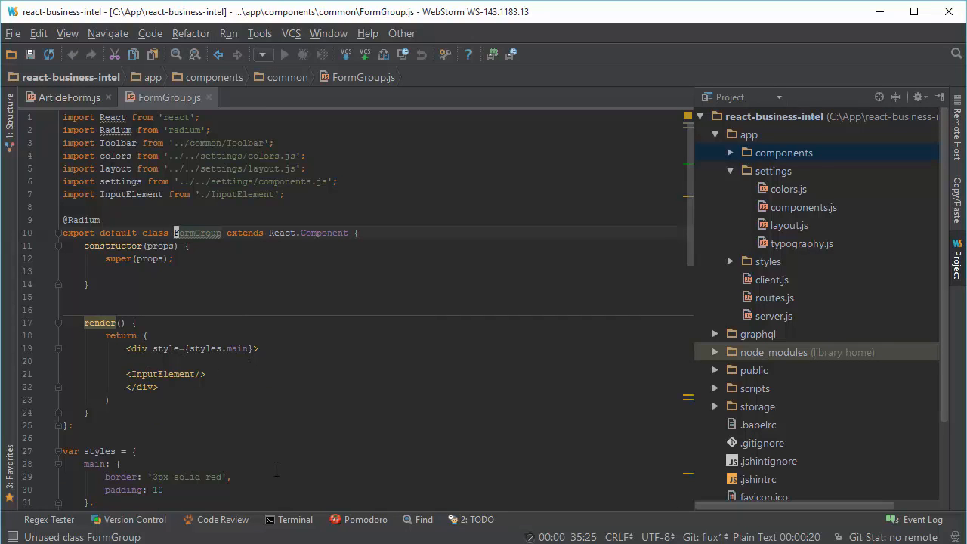
{"action": "scroll", "scroll_direction": "down", "scroll_amount": 3}
{"action": "type", "text": "inp"}
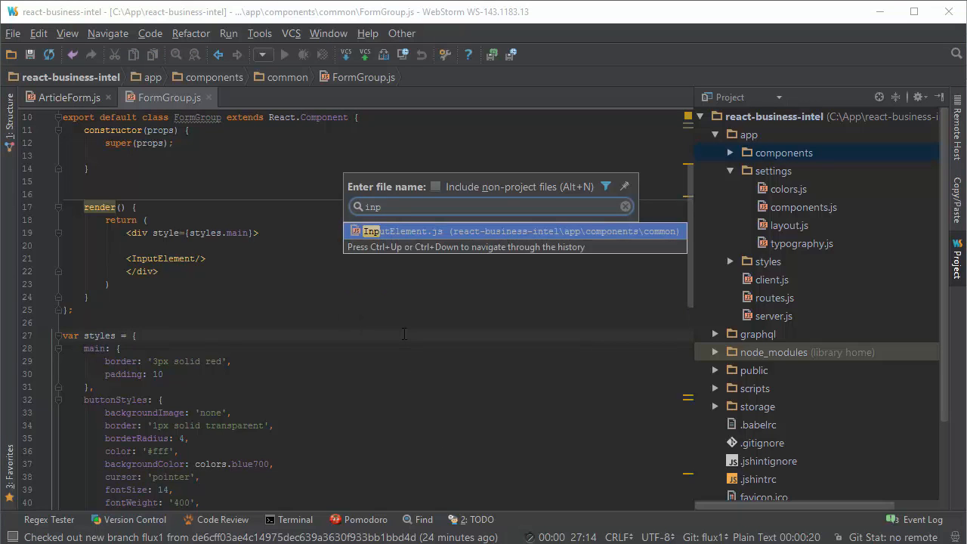
{"action": "left_click", "coordinate": [514, 232]}
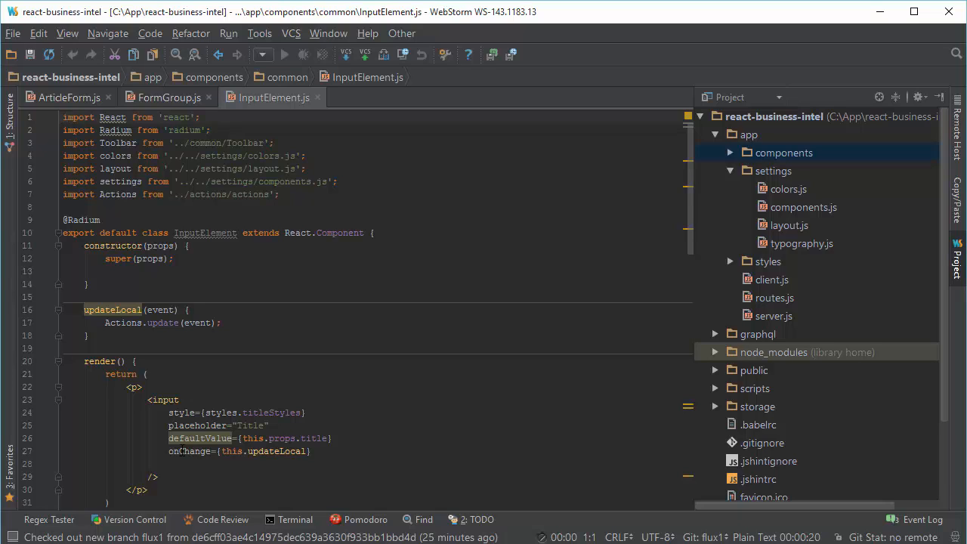
{"action": "left_click", "coordinate": [64, 118]}
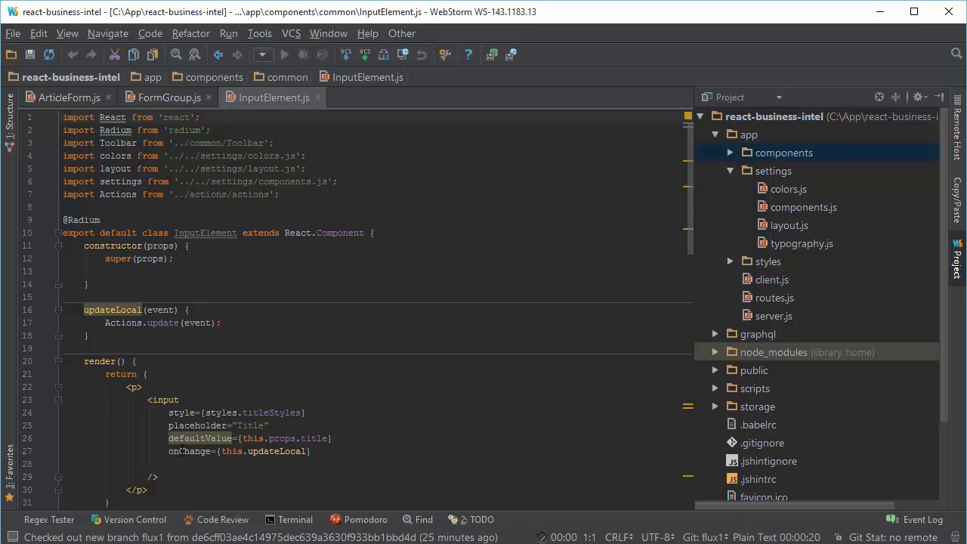
{"action": "left_click", "coordinate": [63, 118]}
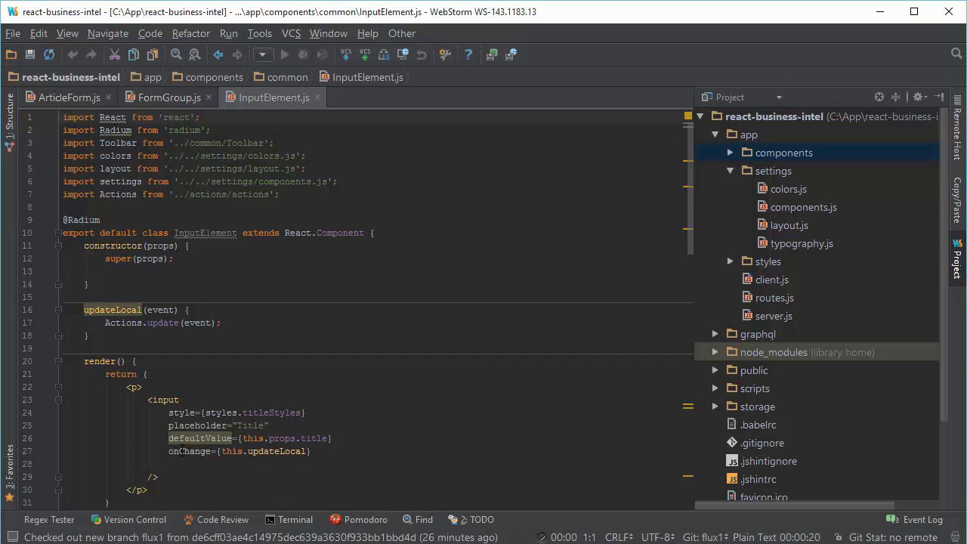
{"action": "left_click", "coordinate": [63, 117]}
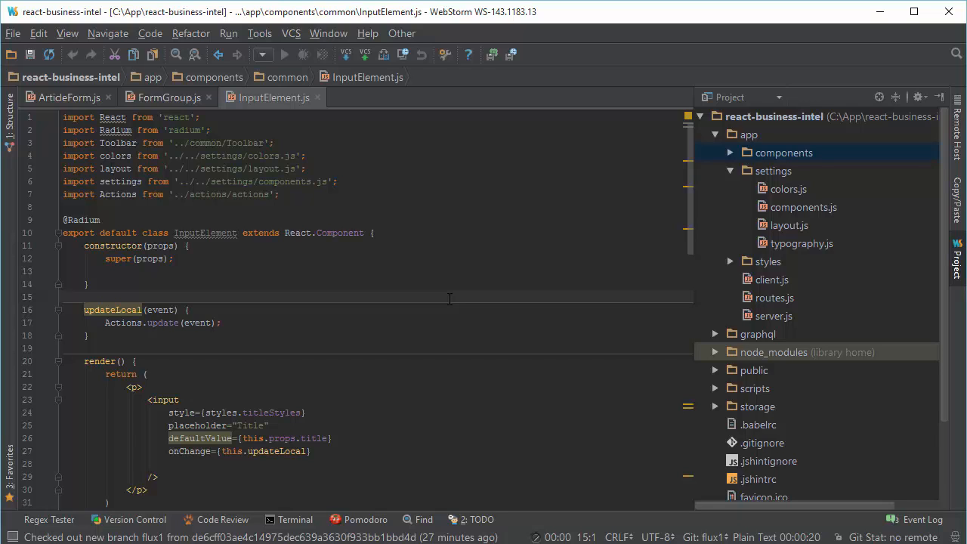
{"action": "mouse_move", "coordinate": [491, 293]}
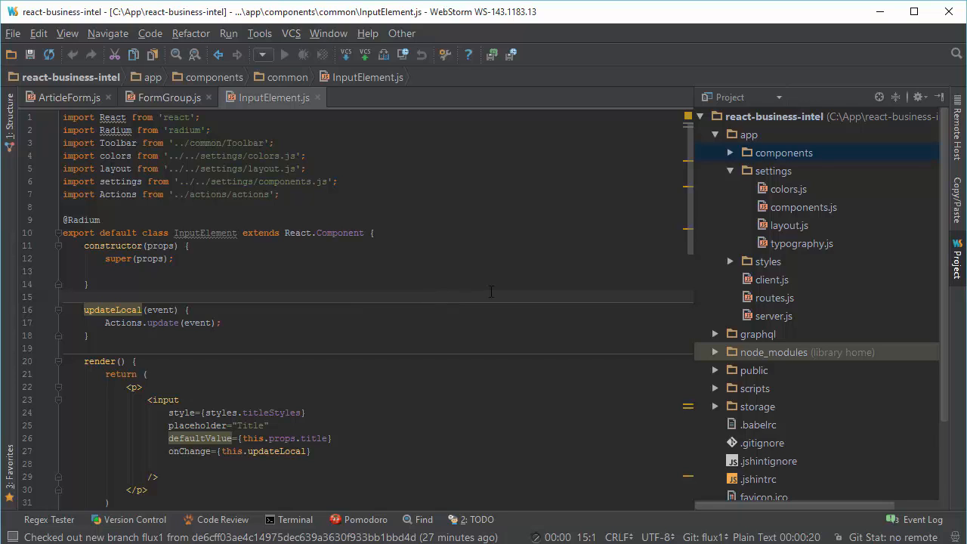
{"action": "mouse_move", "coordinate": [816, 266]}
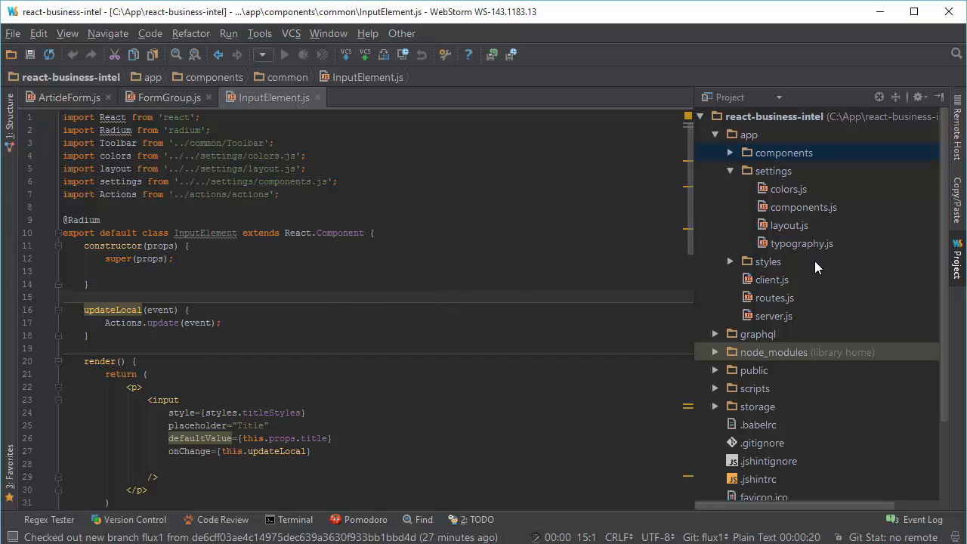
{"action": "mouse_move", "coordinate": [733, 174]}
{"action": "type", "text": "a"}
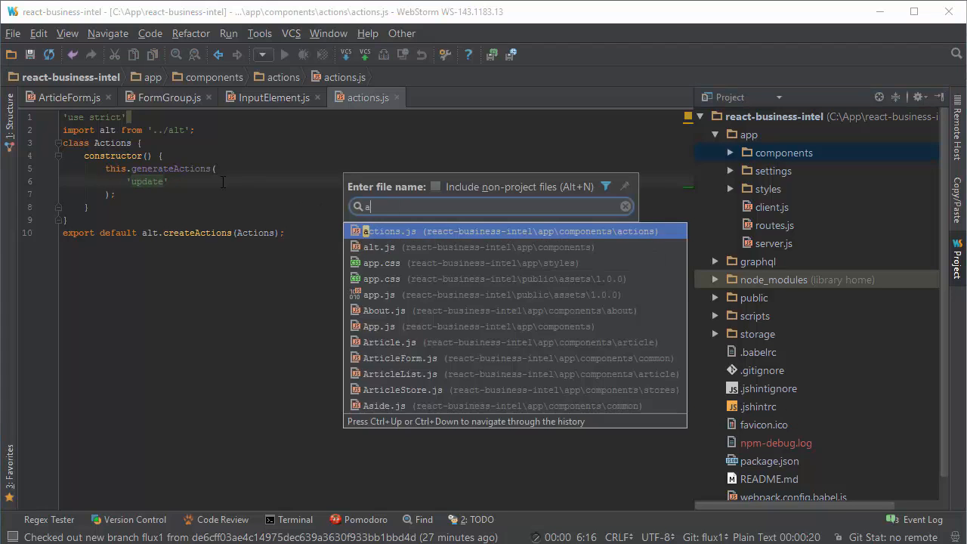
Step: Locate actions.js from app/components/actions via the file finder
{"action": "type", "text": "rt"}
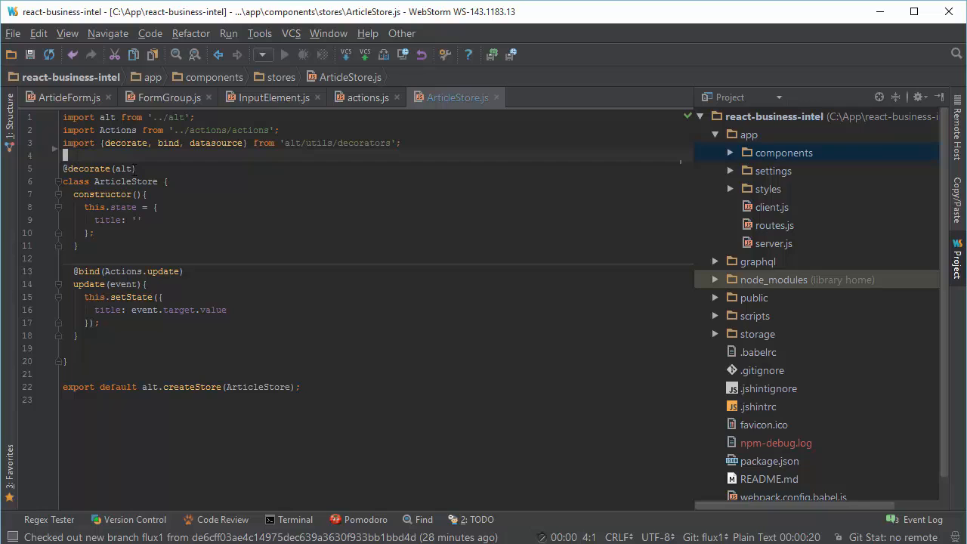
{"action": "left_click", "coordinate": [91, 219]}
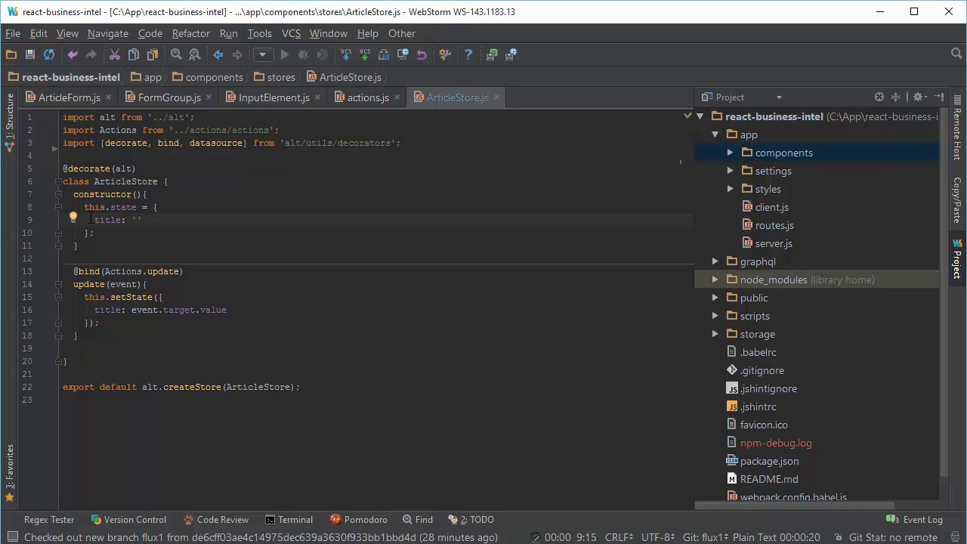
{"action": "mouse_move", "coordinate": [90, 222]}
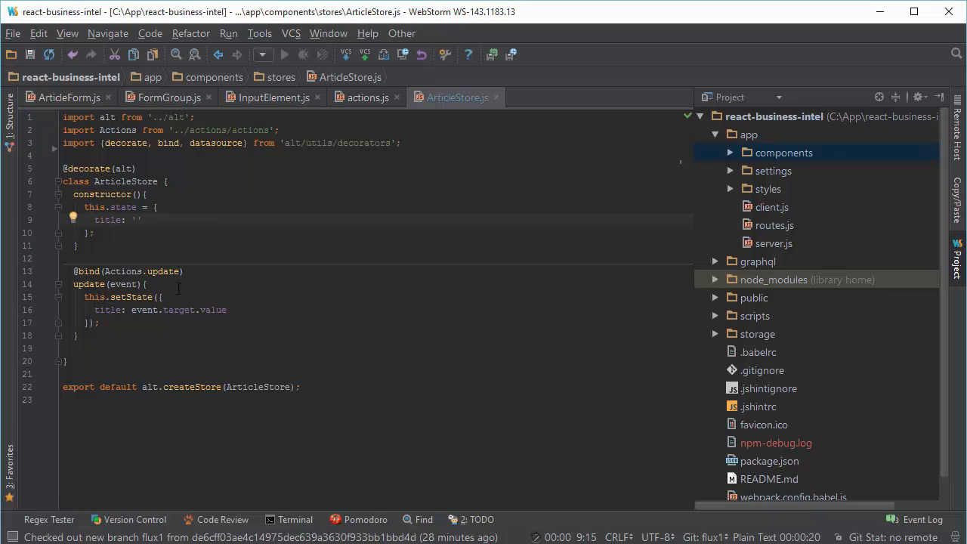
{"action": "left_click", "coordinate": [136, 220]}
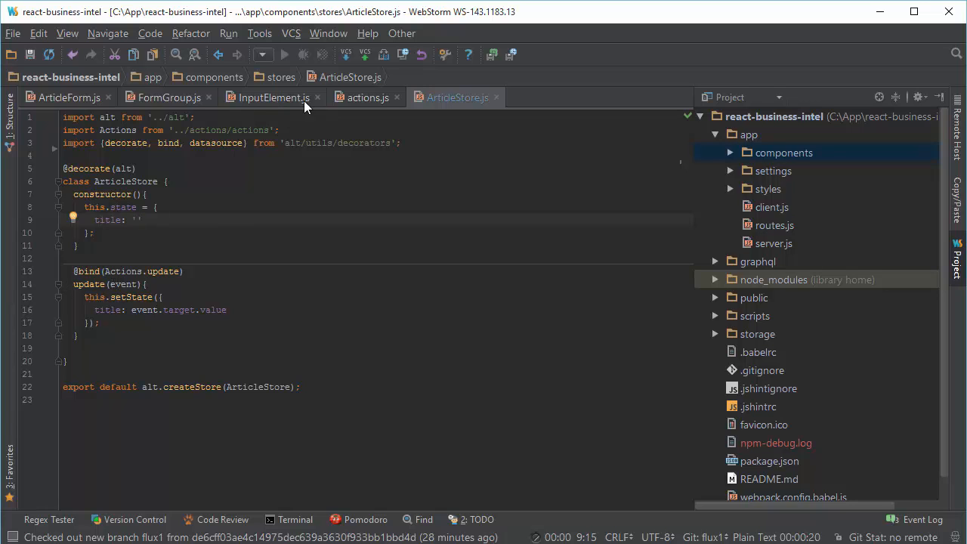
{"action": "mouse_move", "coordinate": [119, 104]}
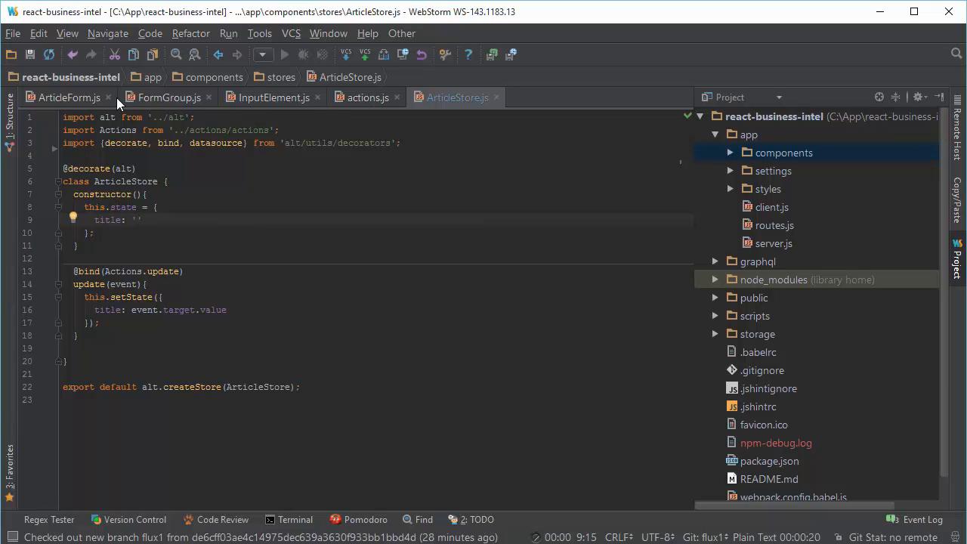
{"action": "left_click", "coordinate": [68, 97]}
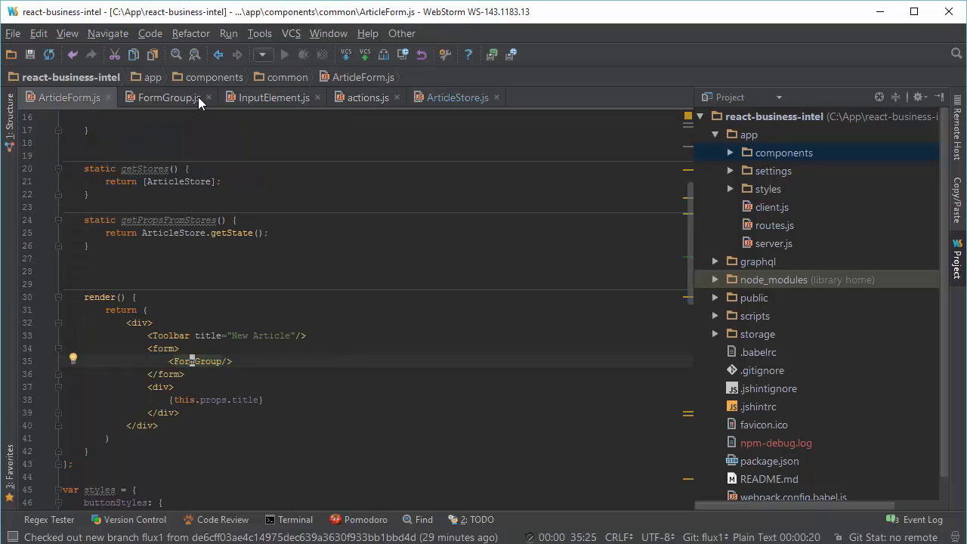
{"action": "left_click", "coordinate": [272, 97]}
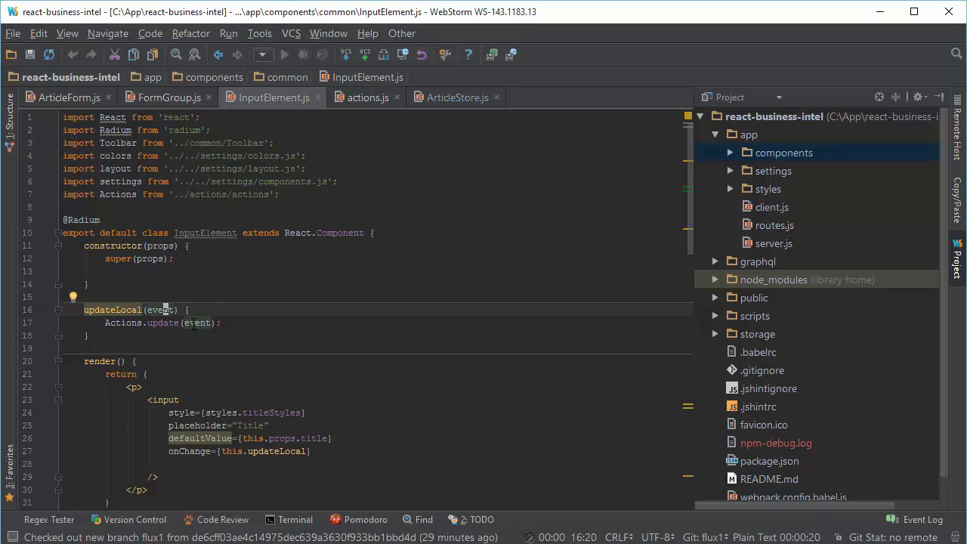
{"action": "left_click", "coordinate": [172, 399]}
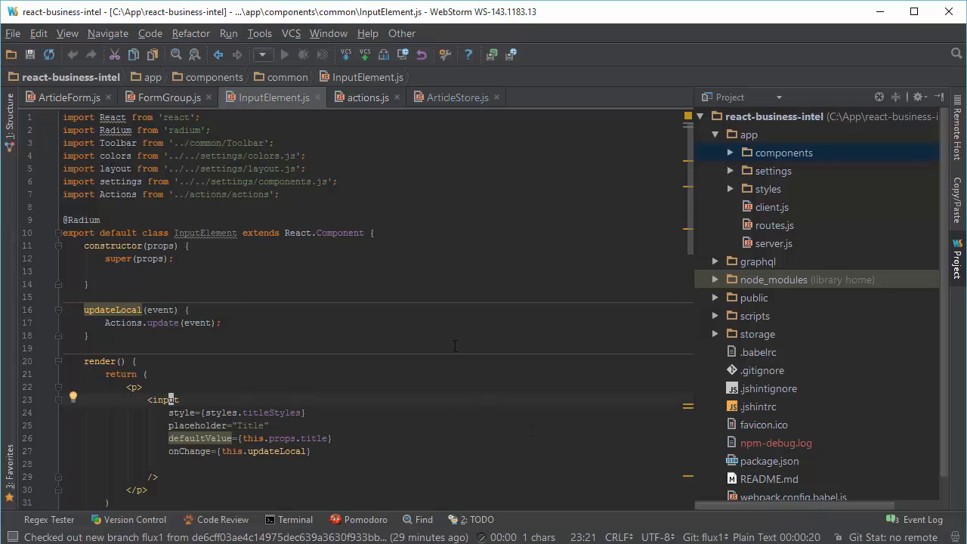
{"action": "mouse_move", "coordinate": [518, 117]}
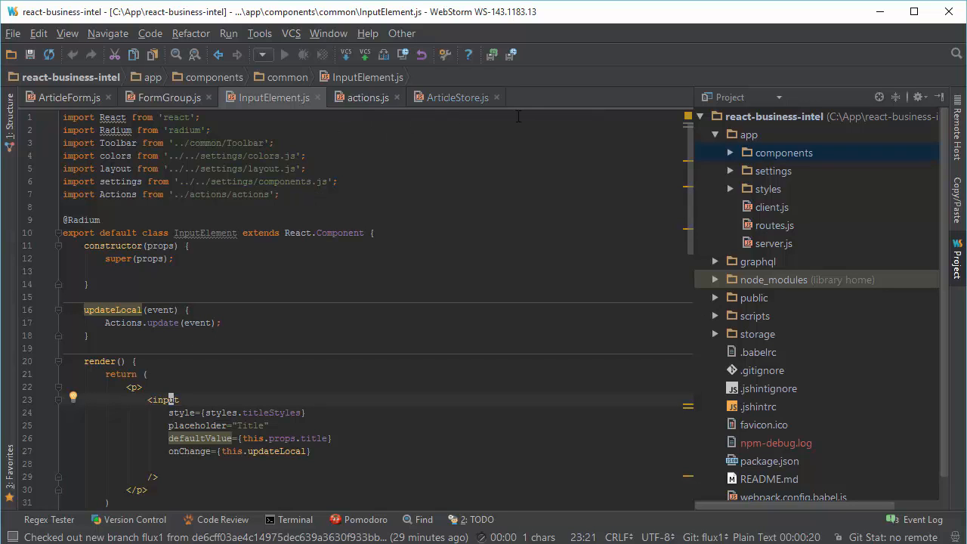
{"action": "left_click", "coordinate": [456, 96]}
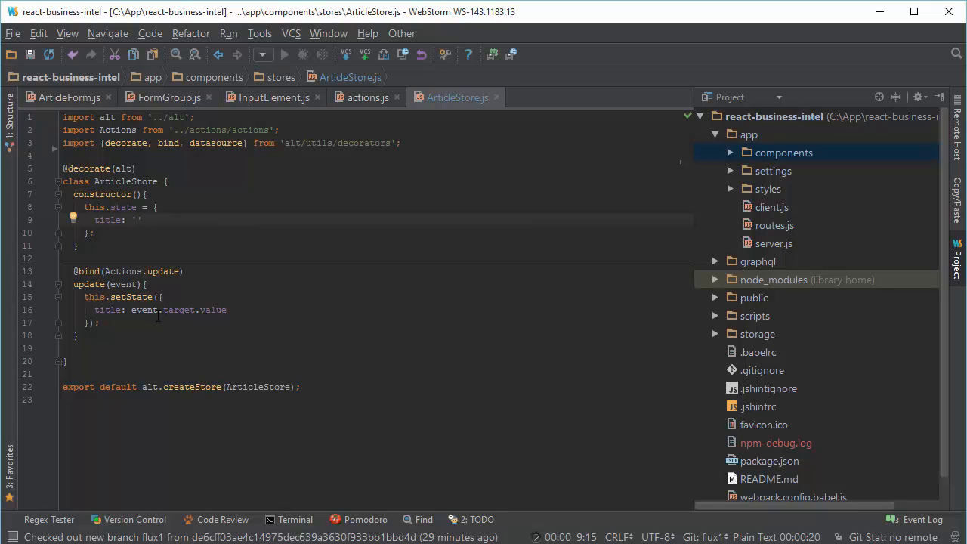
{"action": "mouse_move", "coordinate": [27, 290]}
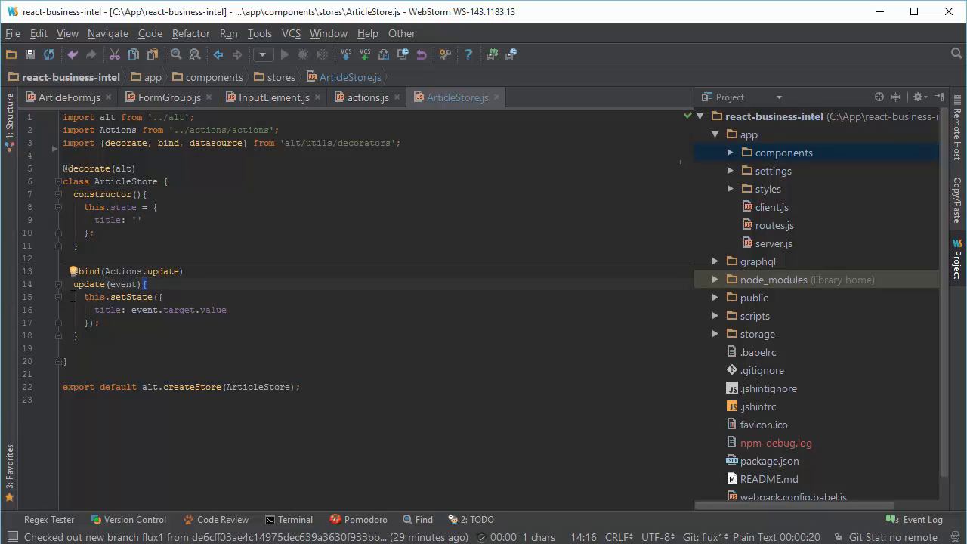
{"action": "key", "text": "Return"}
{"action": "type", "text": "this.state={"}
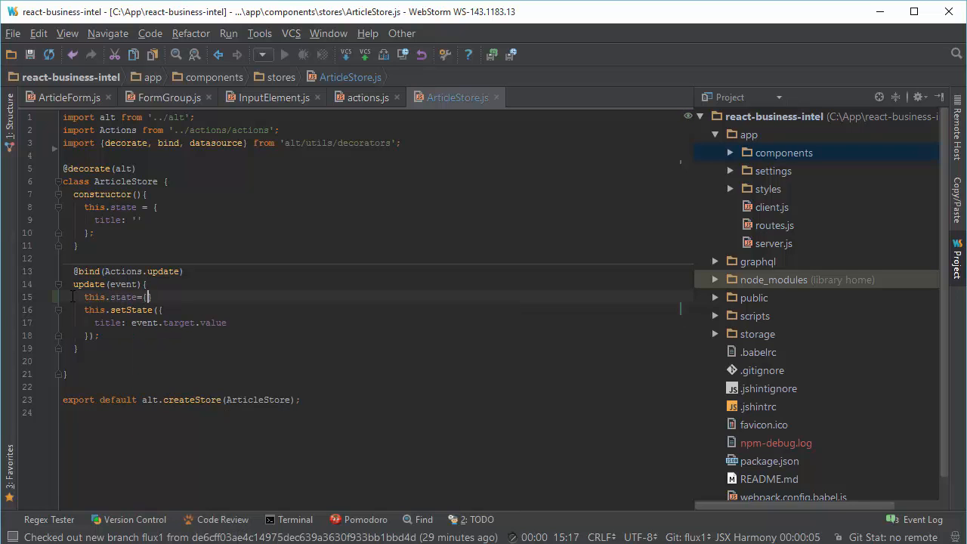
{"action": "type", "text": "title"}
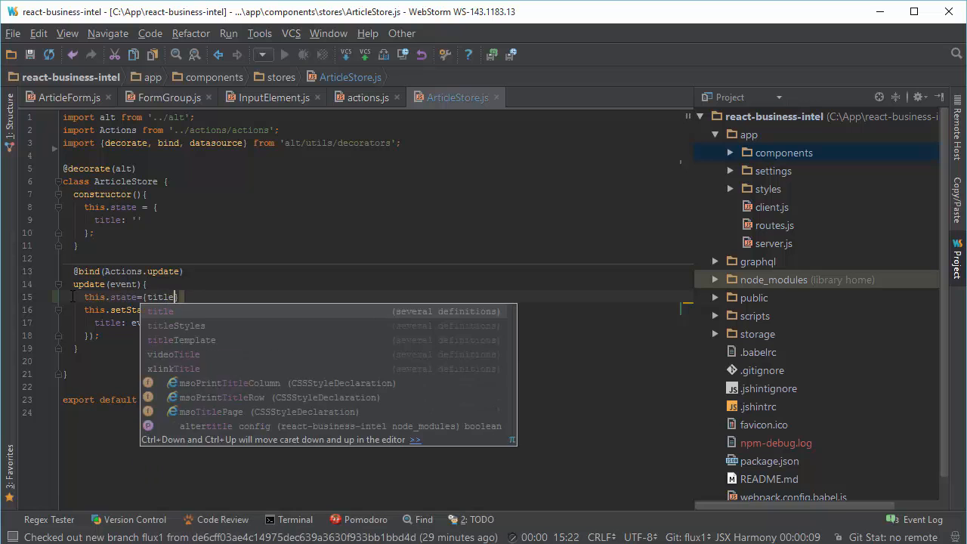
{"action": "type", "text": ":e"}
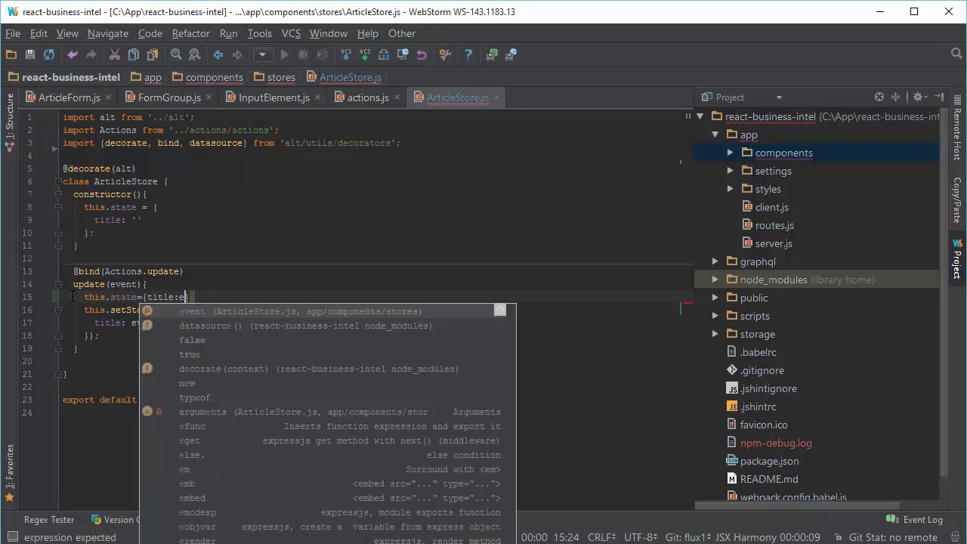
{"action": "type", "text": "vent.}"}
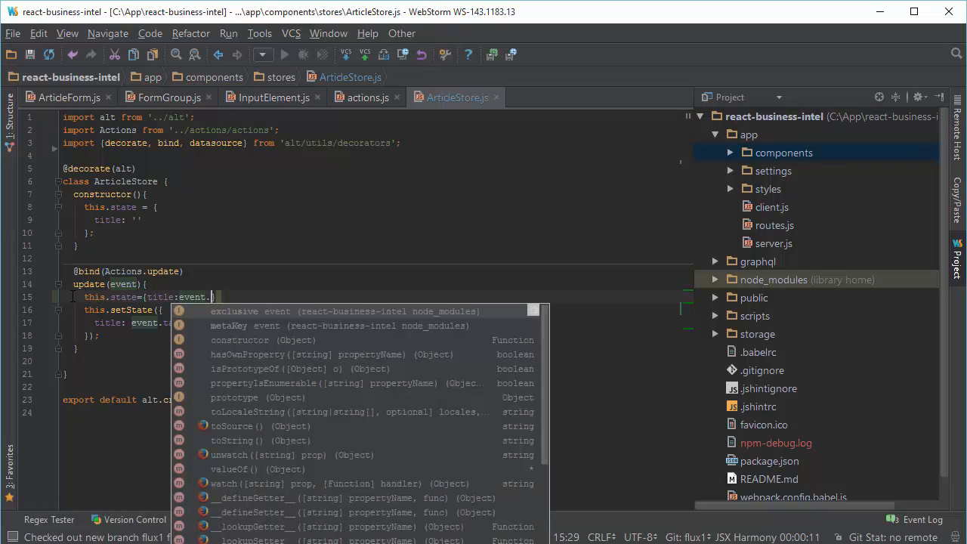
{"action": "type", "text": "target."}
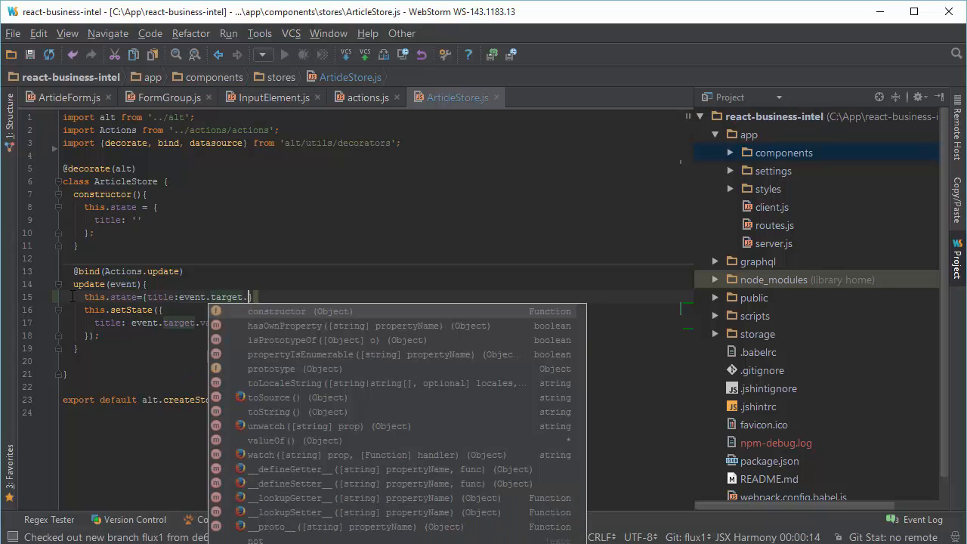
{"action": "type", "text": "val"}
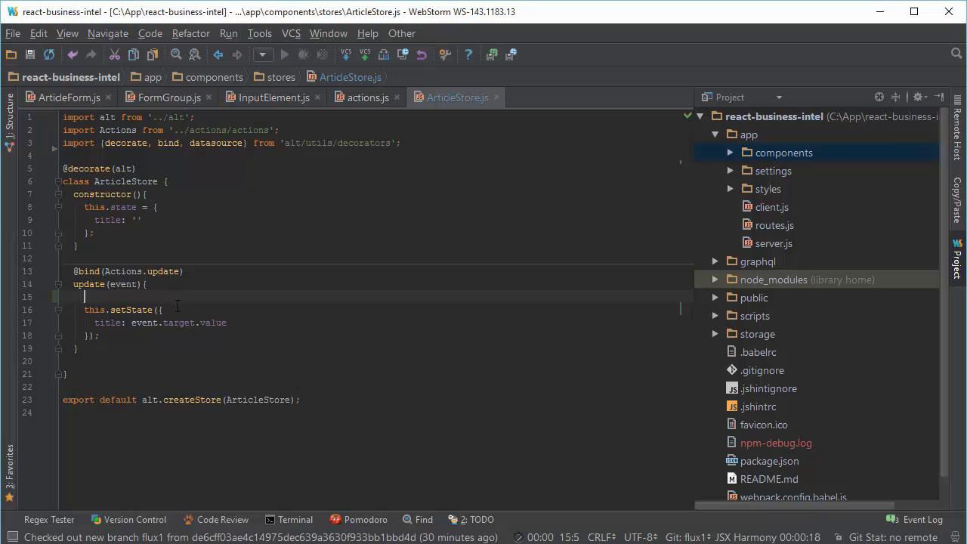
{"action": "mouse_move", "coordinate": [245, 331]}
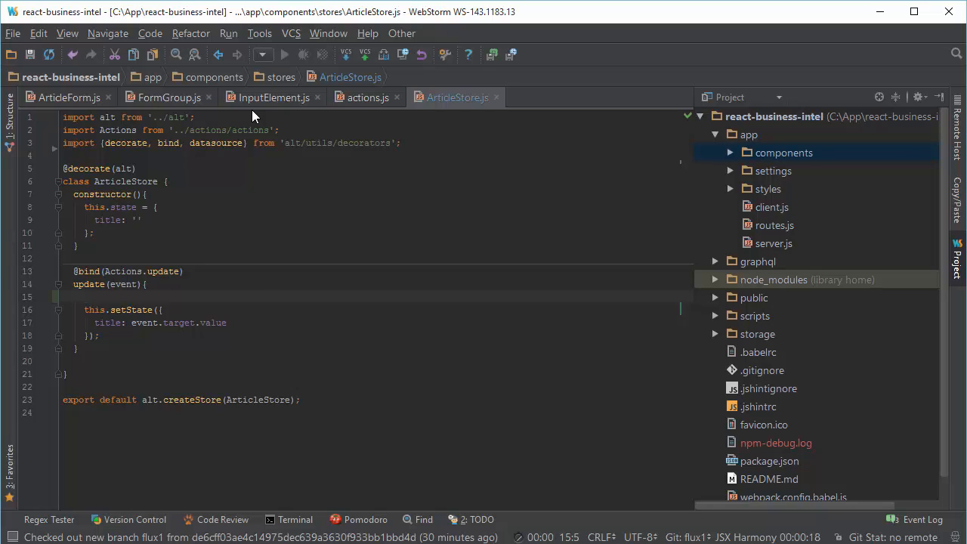
{"action": "mouse_move", "coordinate": [193, 63]}
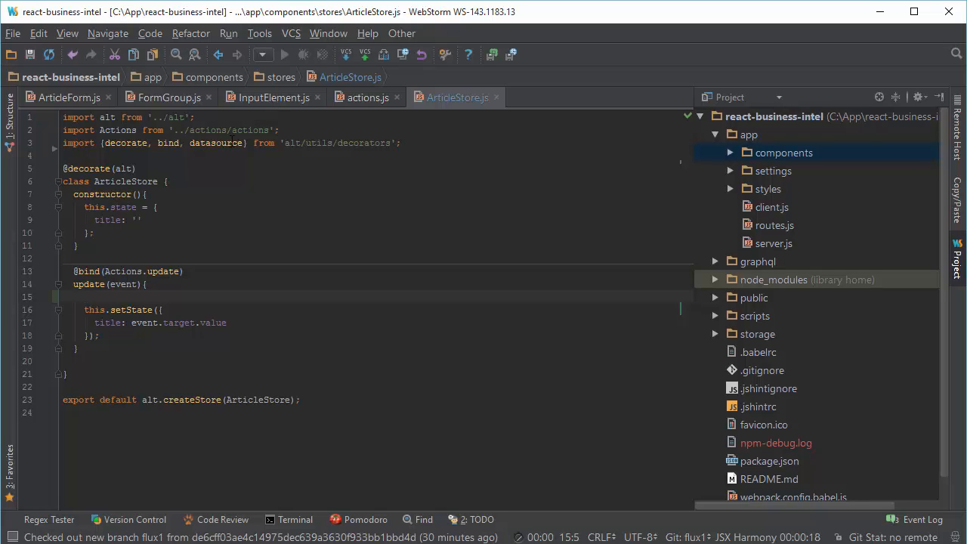
Step: In Chrome enter 'ddd' in the New Article title and watch it echo below the form and in the Aside
{"action": "left_click", "coordinate": [272, 97]}
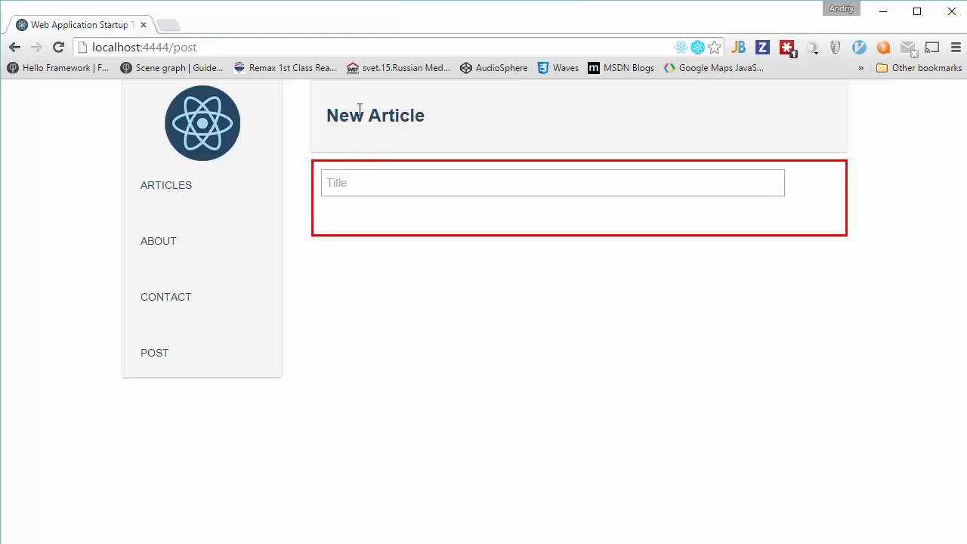
{"action": "type", "text": "dd"}
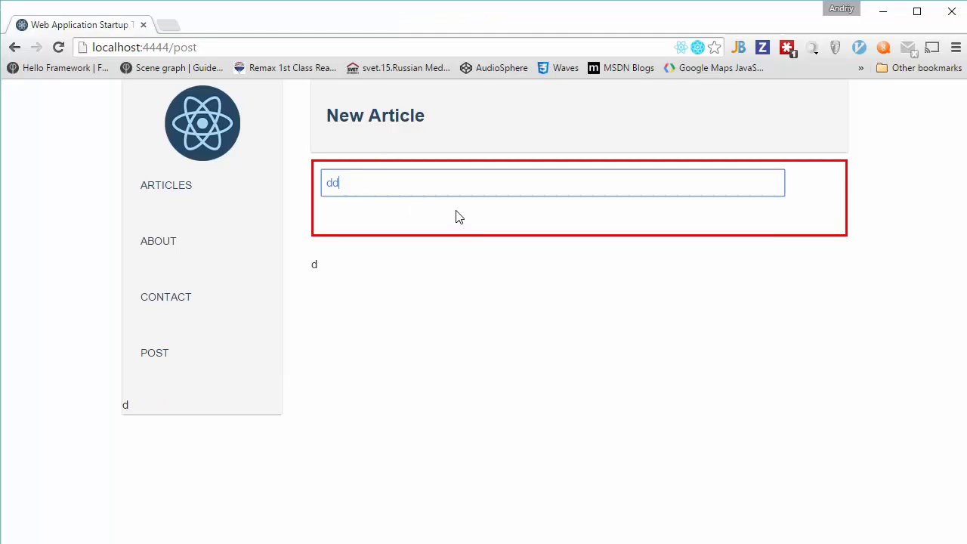
{"action": "type", "text": "d"}
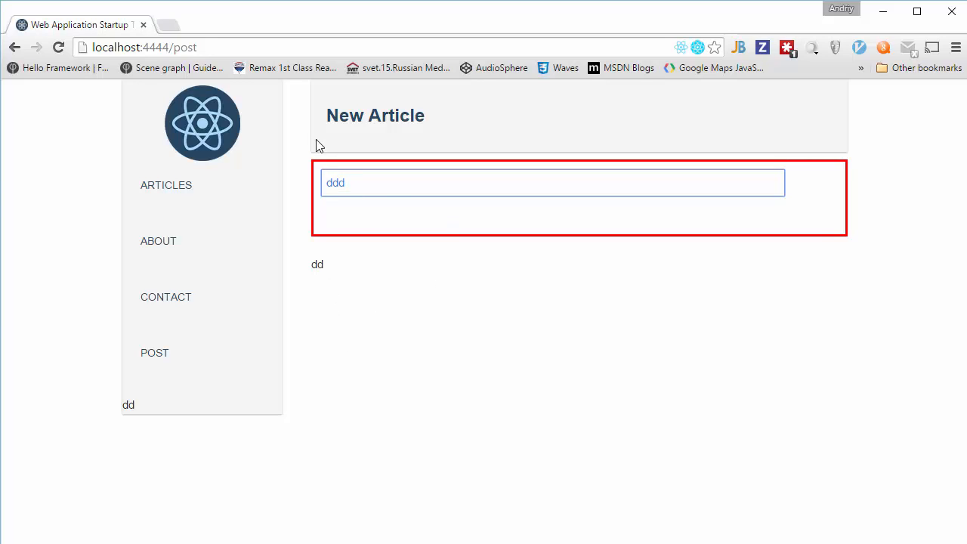
{"action": "mouse_move", "coordinate": [318, 265]}
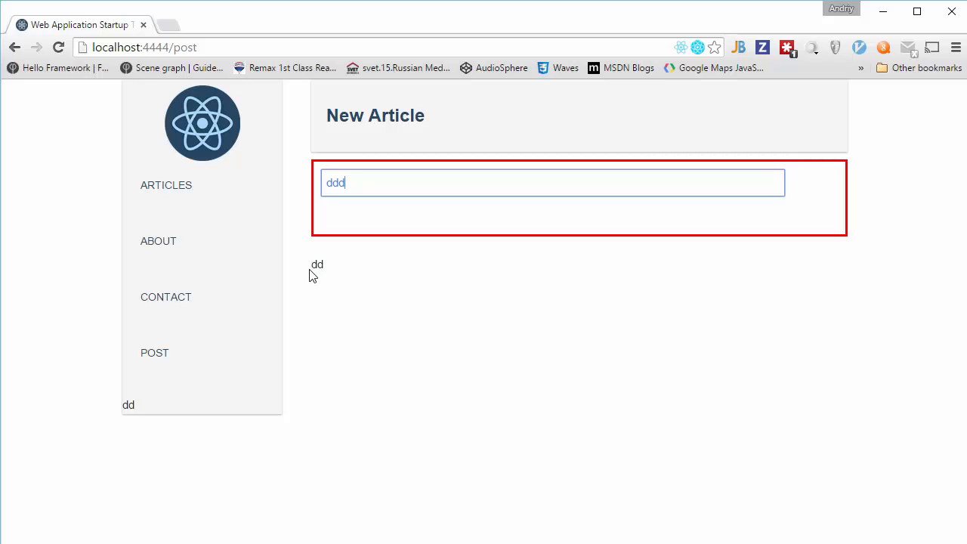
{"action": "mouse_move", "coordinate": [314, 272]}
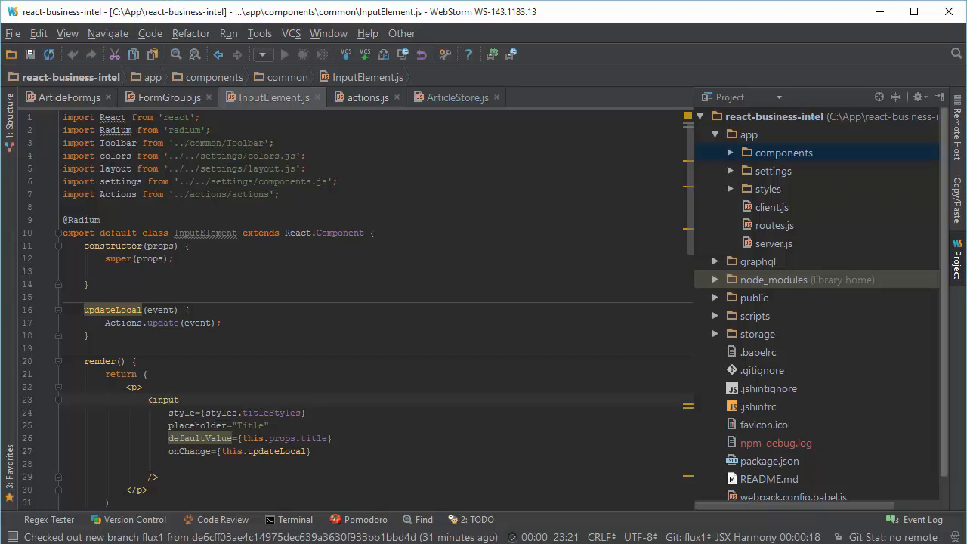
Step: Review ArticleForm.js with its connectToStores, getStores and title rendering code
{"action": "left_click", "coordinate": [68, 97]}
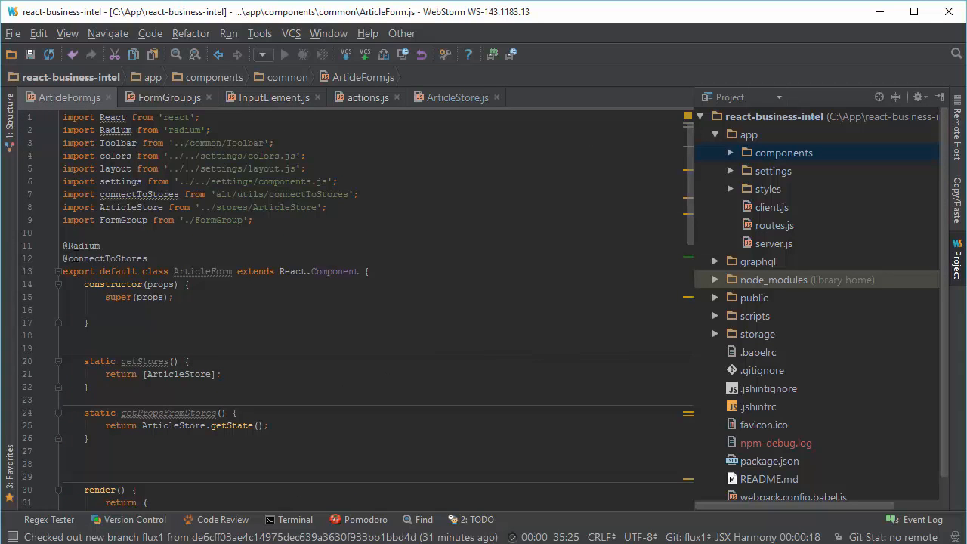
{"action": "mouse_move", "coordinate": [202, 272]}
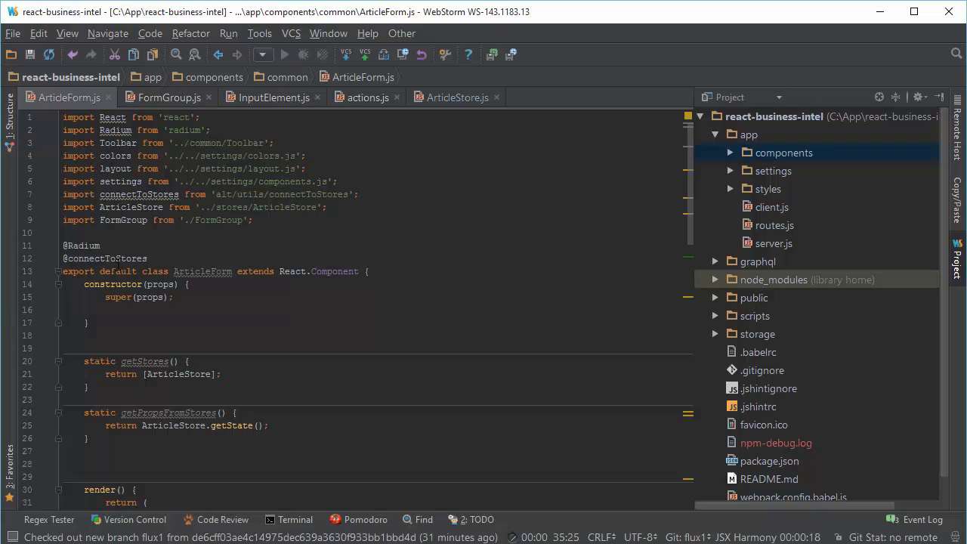
{"action": "mouse_move", "coordinate": [143, 361]}
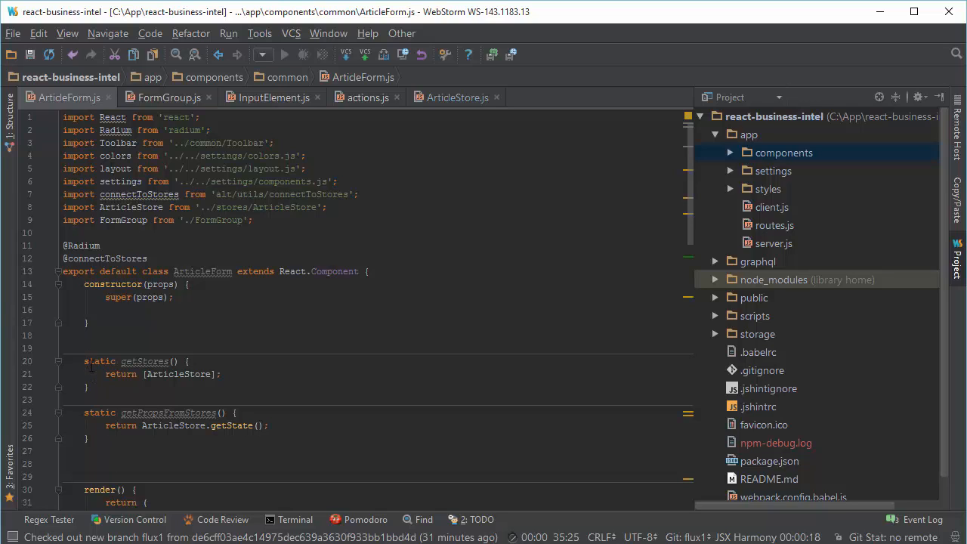
{"action": "mouse_move", "coordinate": [145, 361]}
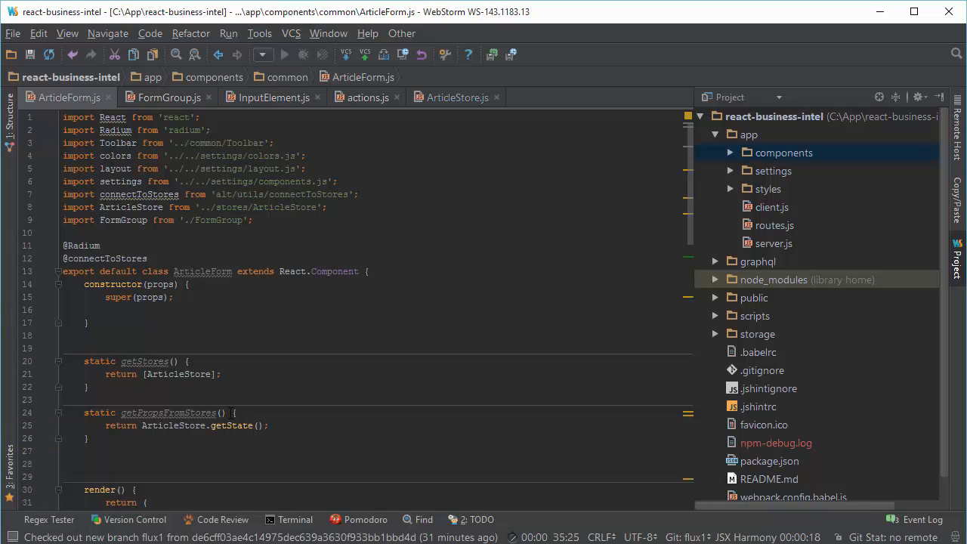
{"action": "mouse_move", "coordinate": [168, 413]}
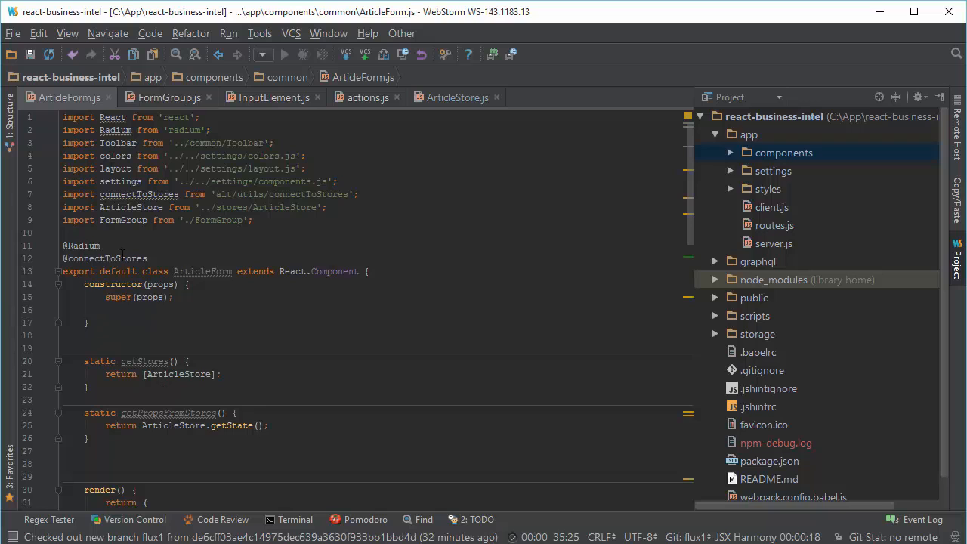
{"action": "scroll", "scroll_direction": "down", "scroll_amount": 3}
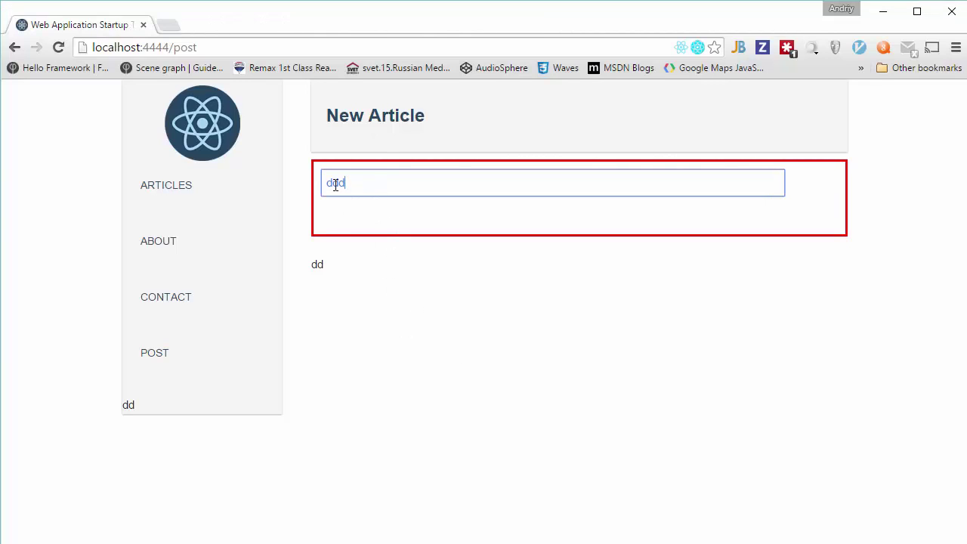
Step: Extend the New Article title with 'dddd' and see the echo below and in the sidebar
{"action": "type", "text": "dddddd"}
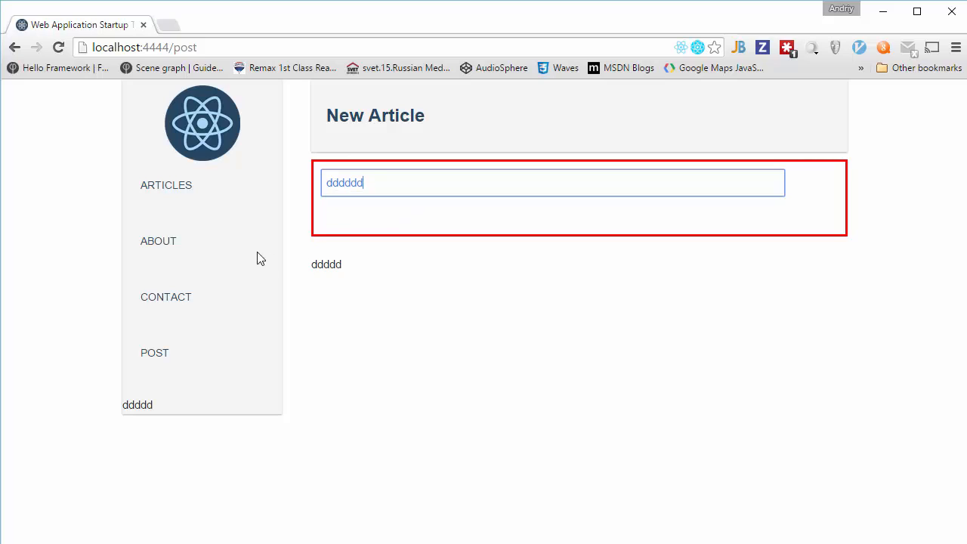
{"action": "mouse_move", "coordinate": [215, 109]}
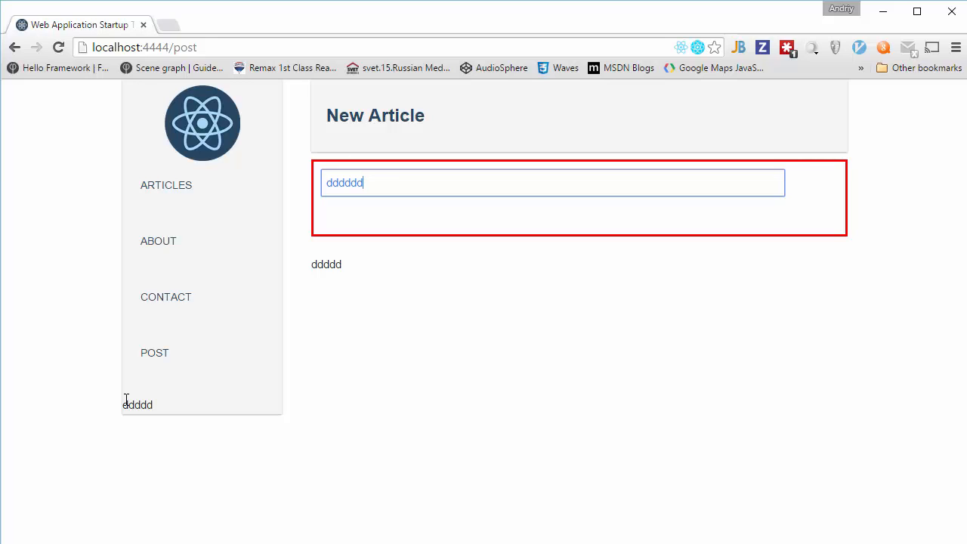
{"action": "mouse_move", "coordinate": [121, 414]}
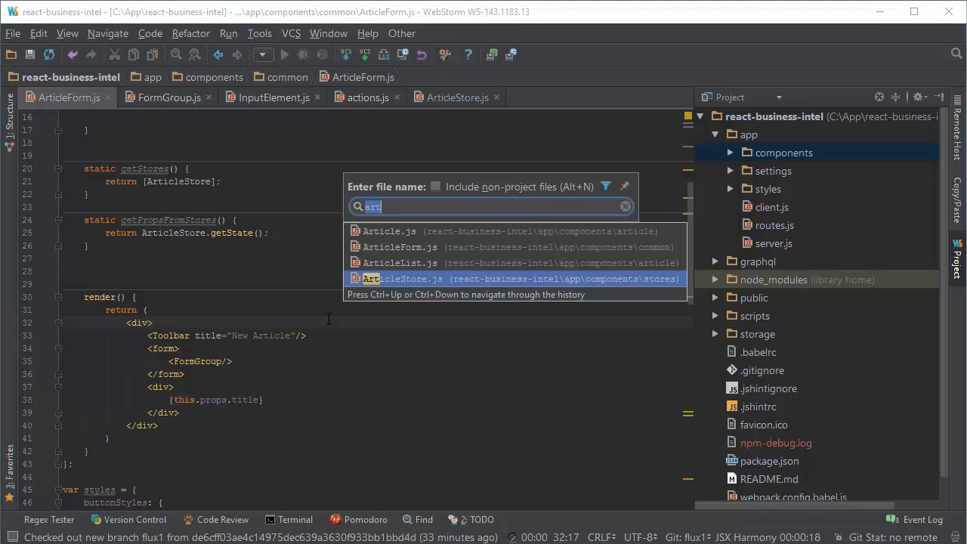
Step: Find Aside.js with 'Asi' and open the sidebar component connected to ArticleStore
{"action": "type", "text": "Asi"}
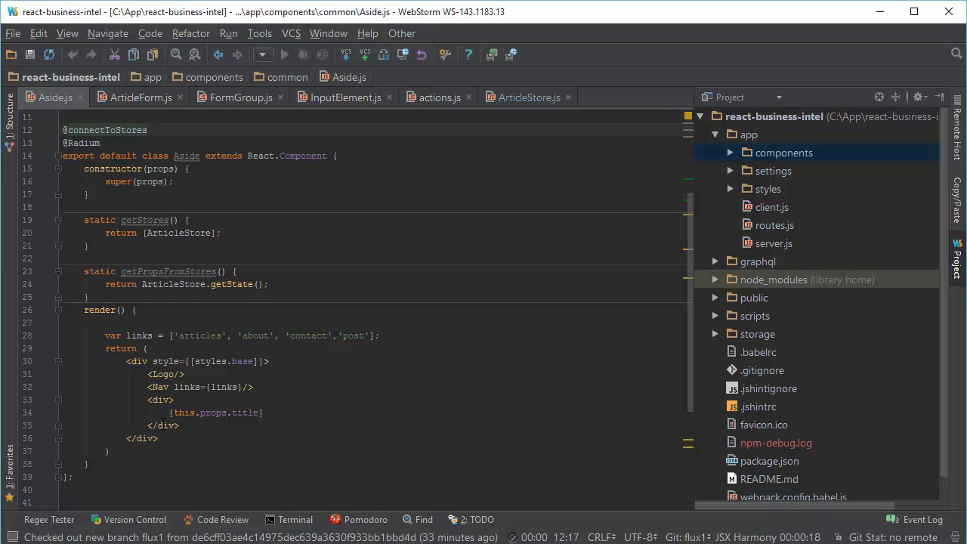
{"action": "double_click", "coordinate": [215, 413]}
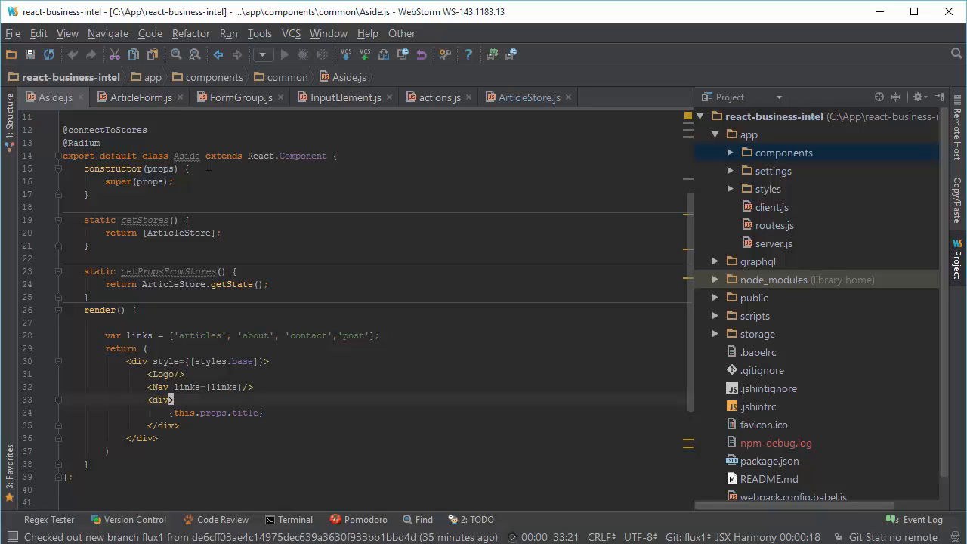
{"action": "mouse_move", "coordinate": [752, 299]}
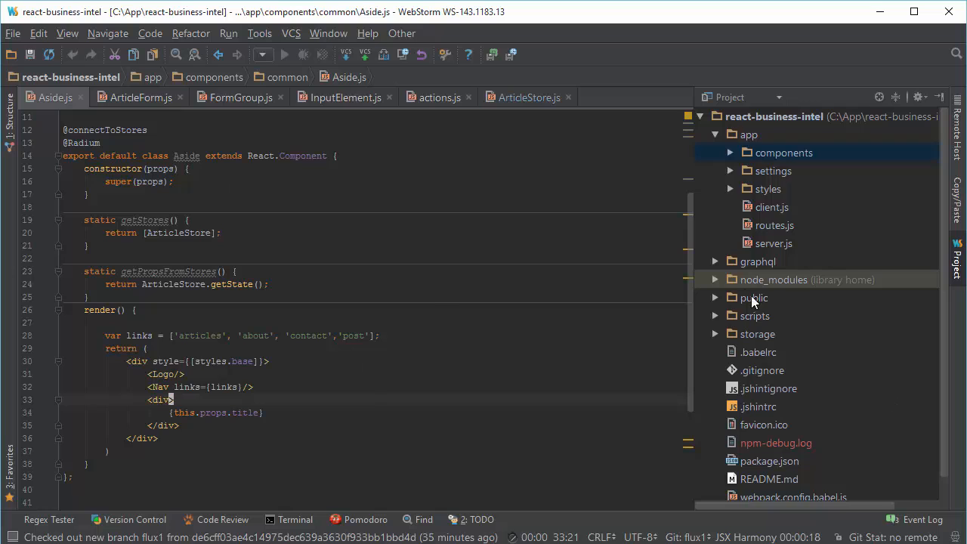
Step: Show the public folder in Explorer and browse to assets/1.0.0 to check app.css, app.js and favicon sizes
{"action": "left_click", "coordinate": [752, 296]}
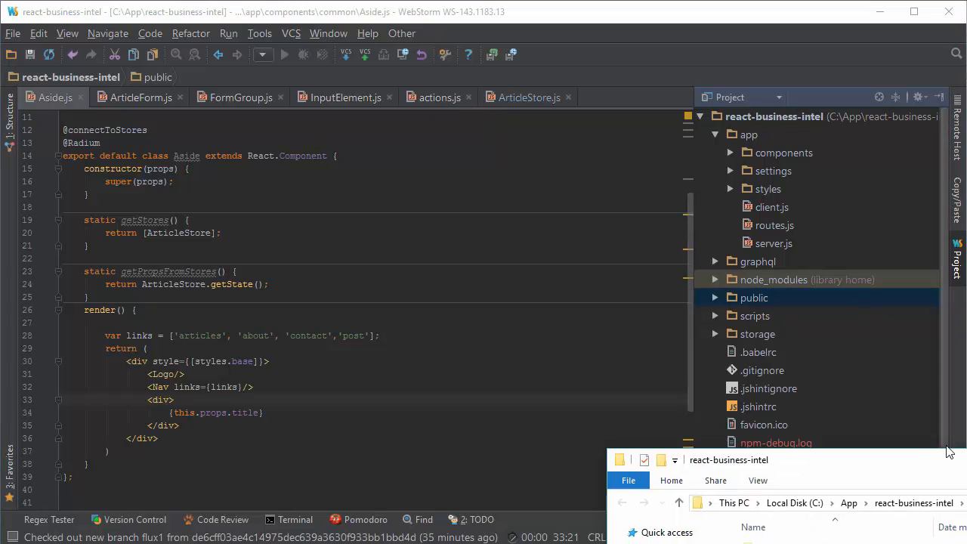
{"action": "left_click", "coordinate": [865, 56]}
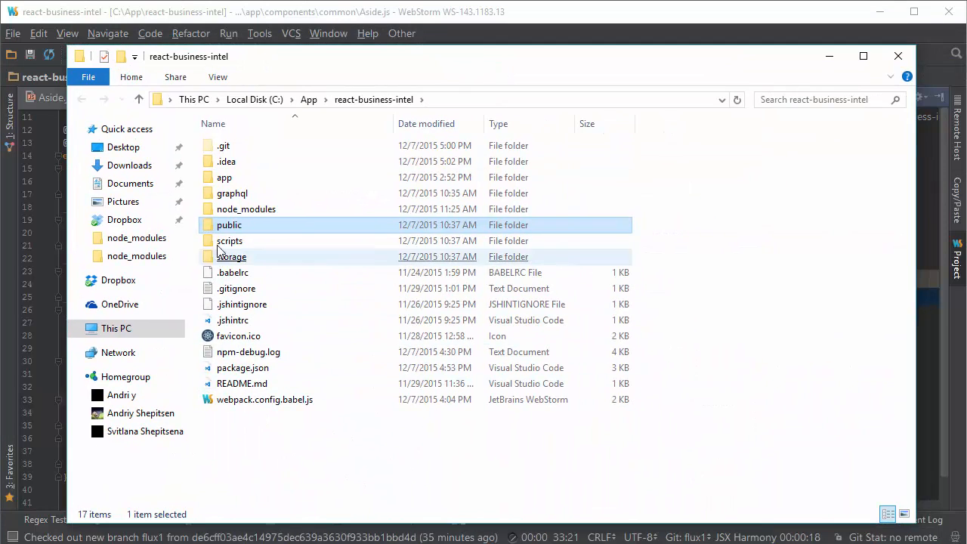
{"action": "double_click", "coordinate": [230, 224]}
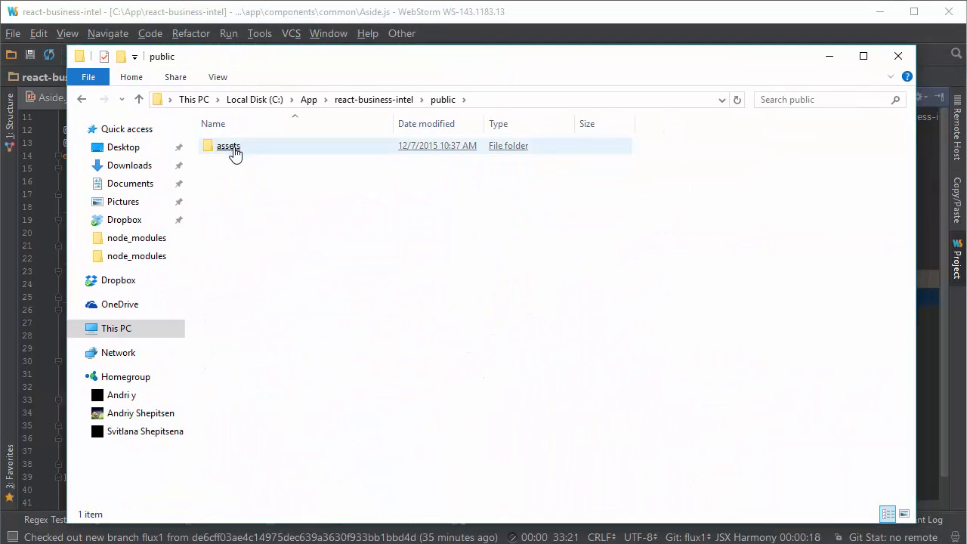
{"action": "double_click", "coordinate": [228, 145]}
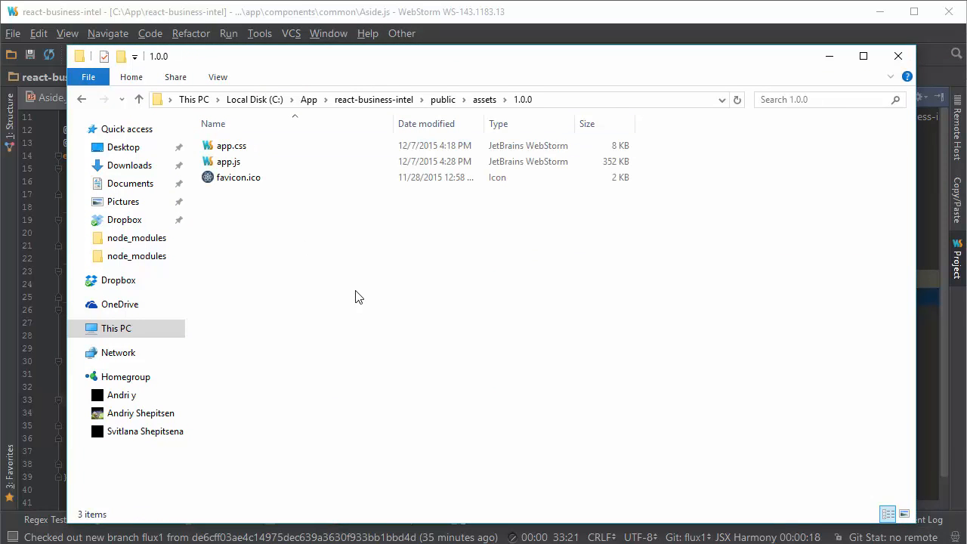
{"action": "left_click", "coordinate": [239, 177]}
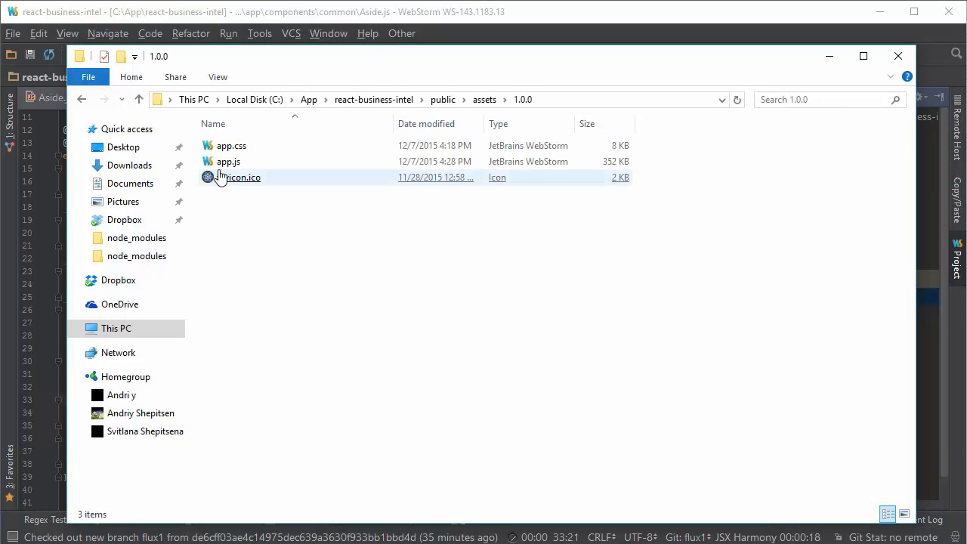
{"action": "left_click", "coordinate": [231, 145]}
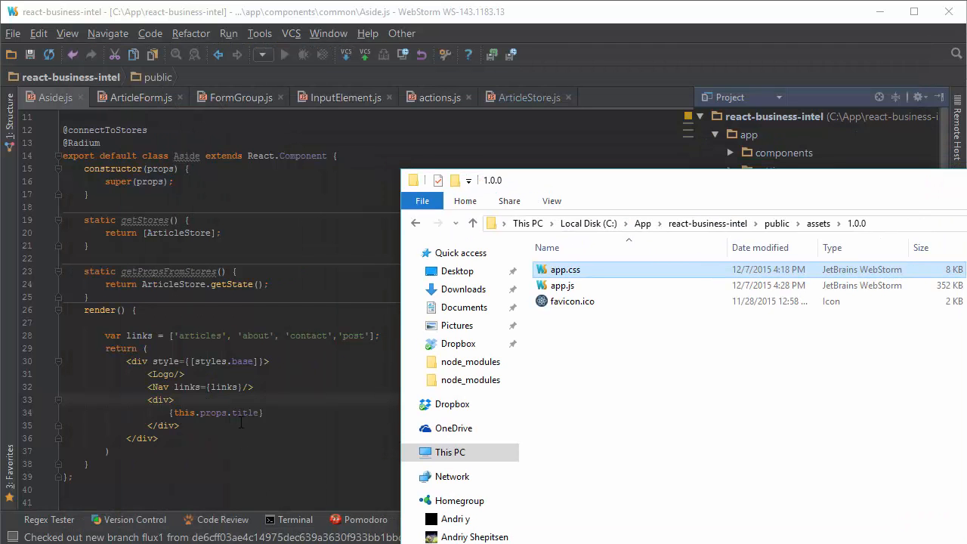
{"action": "mouse_move", "coordinate": [305, 528]}
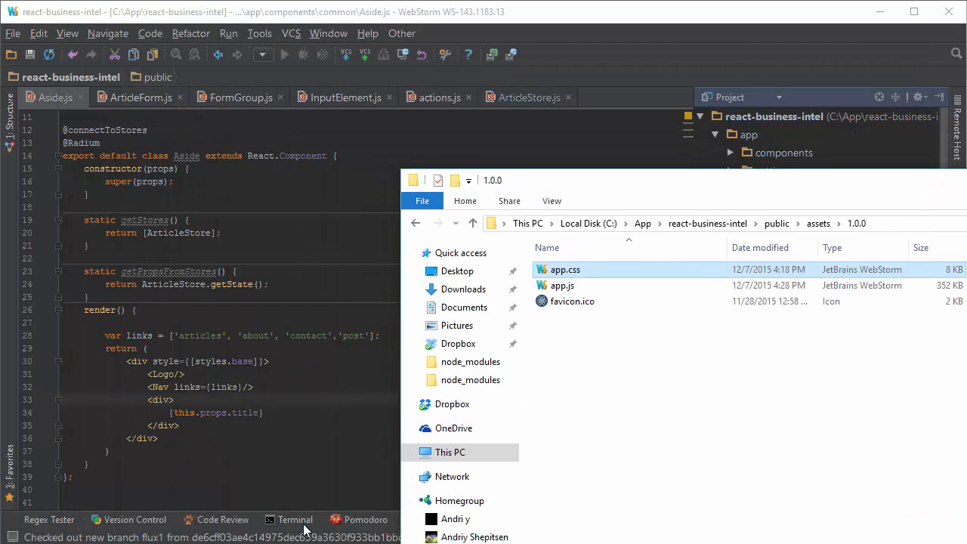
Step: In the terminal, run git checkout master (refused over ArticleStore.js changes), then npm run build
{"action": "left_click", "coordinate": [293, 520]}
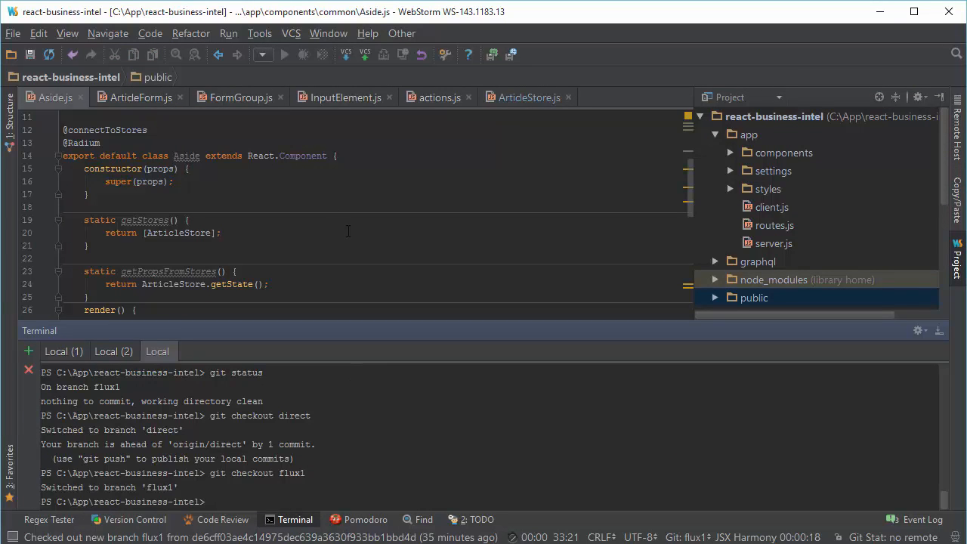
{"action": "mouse_move", "coordinate": [360, 441]}
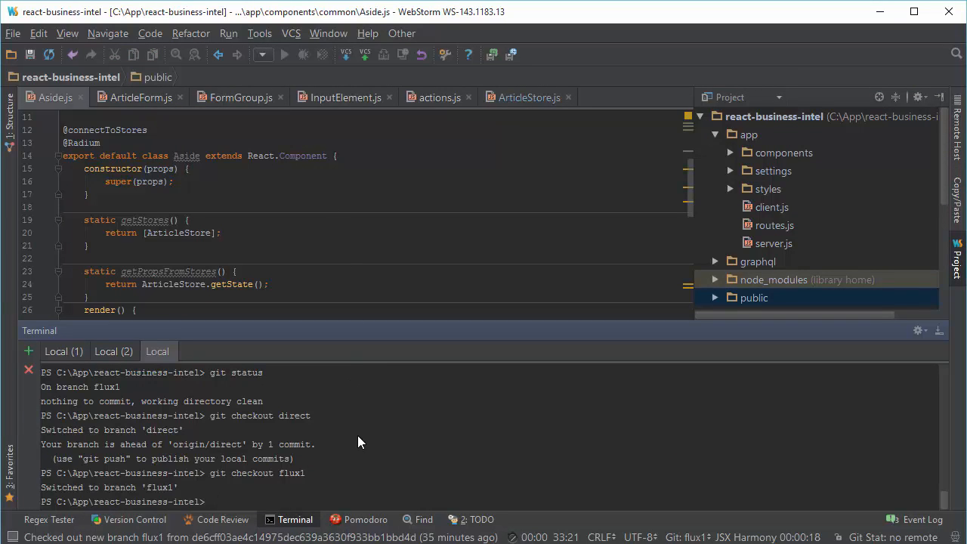
{"action": "type", "text": "git checkout master"}
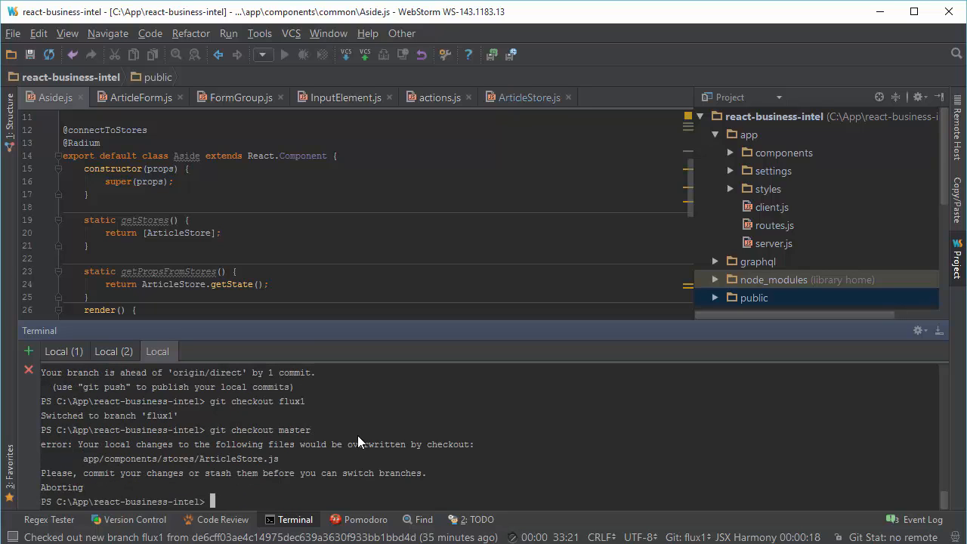
{"action": "mouse_move", "coordinate": [831, 399]}
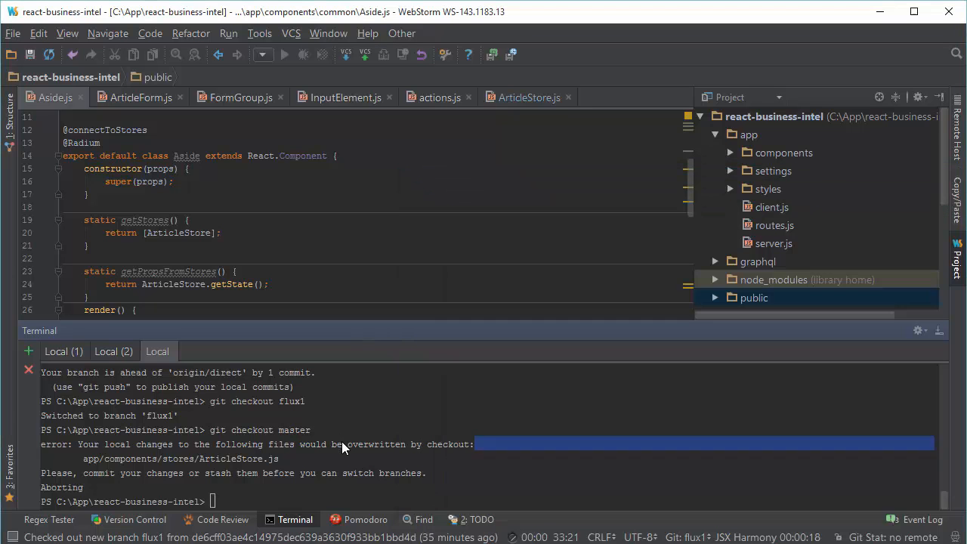
{"action": "type", "text": "npm run build"}
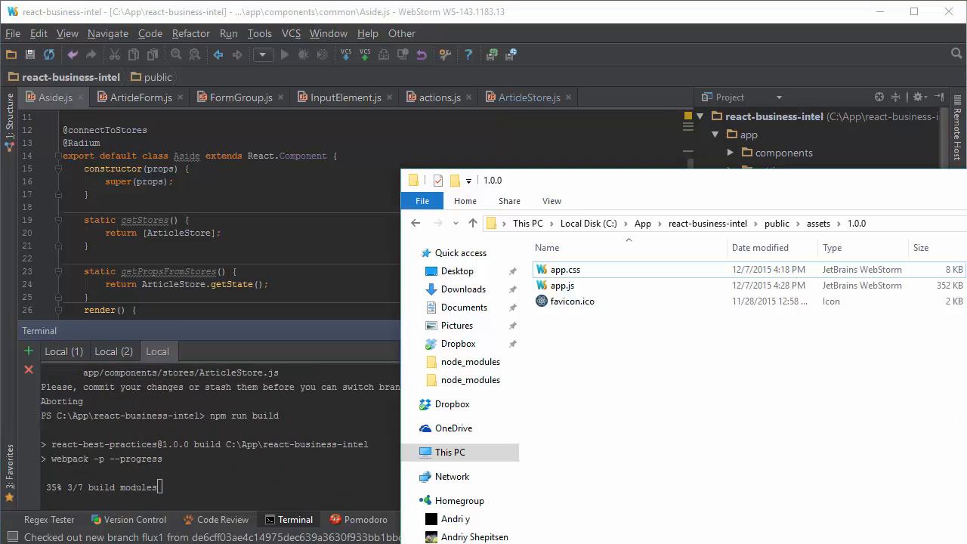
{"action": "mouse_move", "coordinate": [825, 372]}
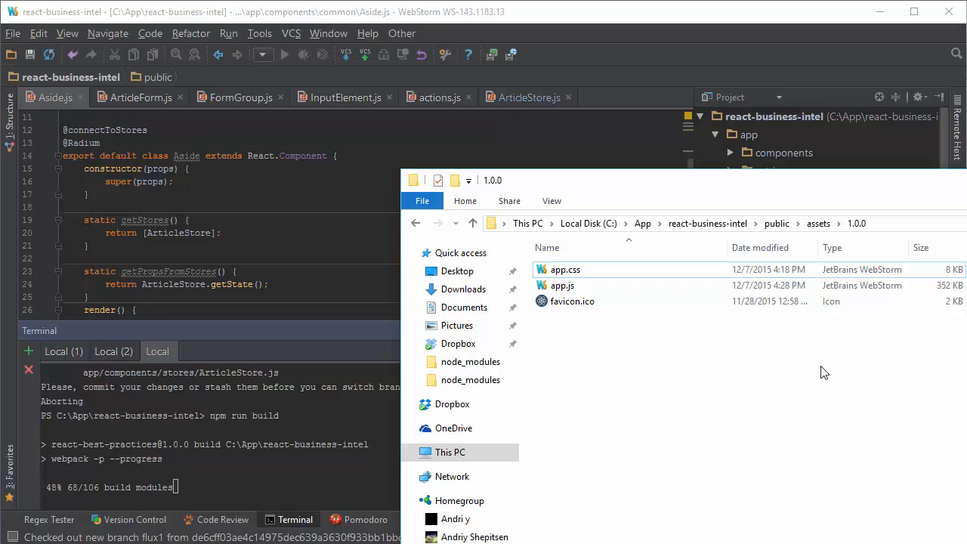
{"action": "mouse_move", "coordinate": [789, 370]}
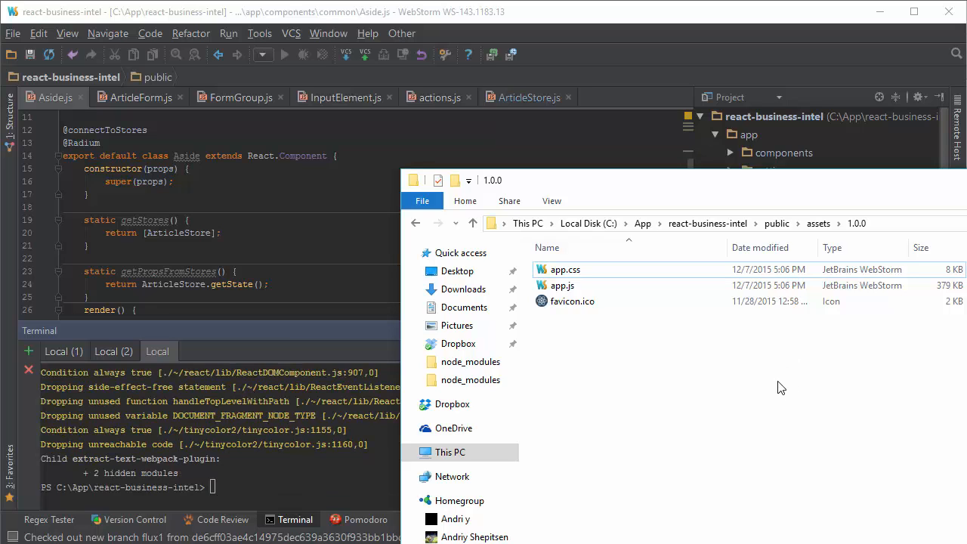
{"action": "mouse_move", "coordinate": [386, 233]}
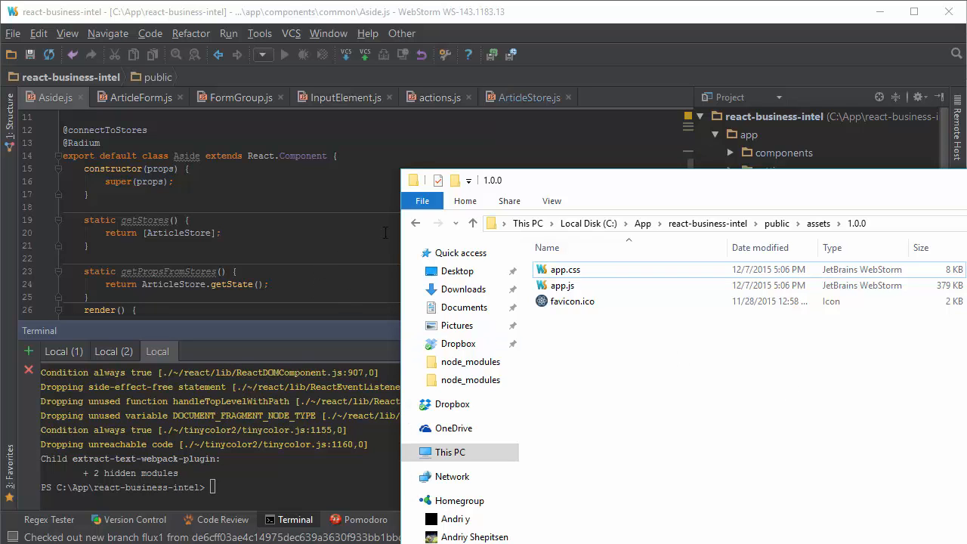